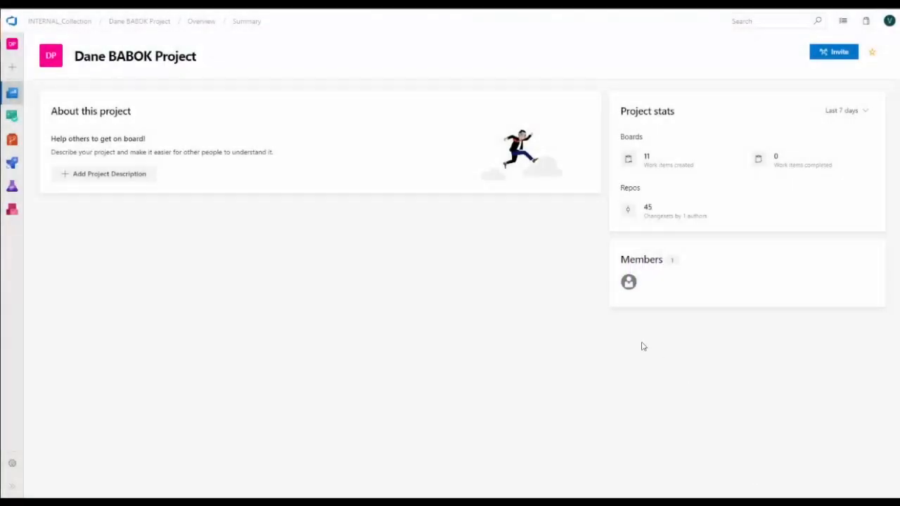
mouse_move(611, 379)
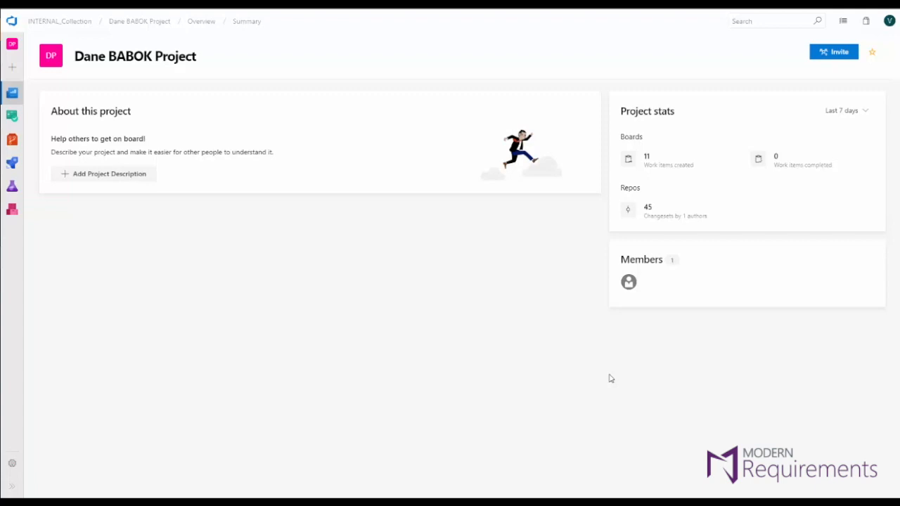
mouse_move(11, 493)
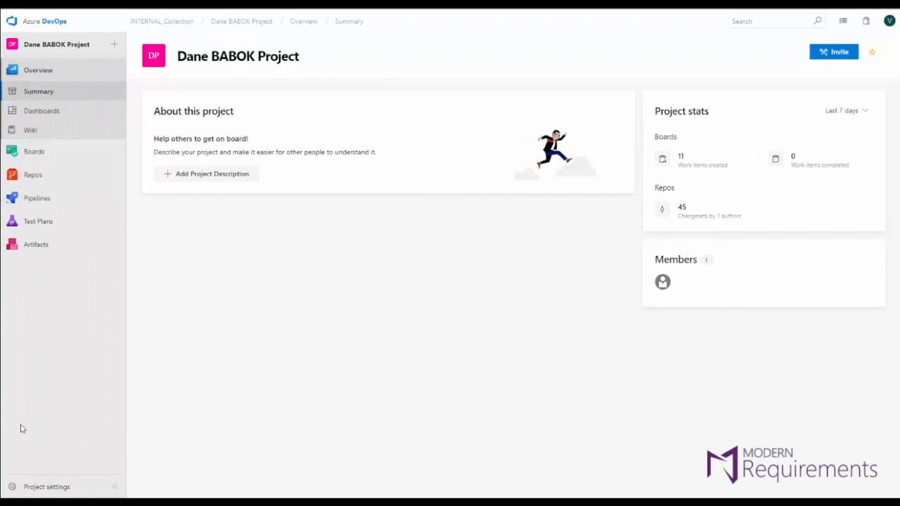
Expand Boards in the sidebar to list Smart Docs, FAQ, Review, Trace Analysis and Baseline
click(33, 174)
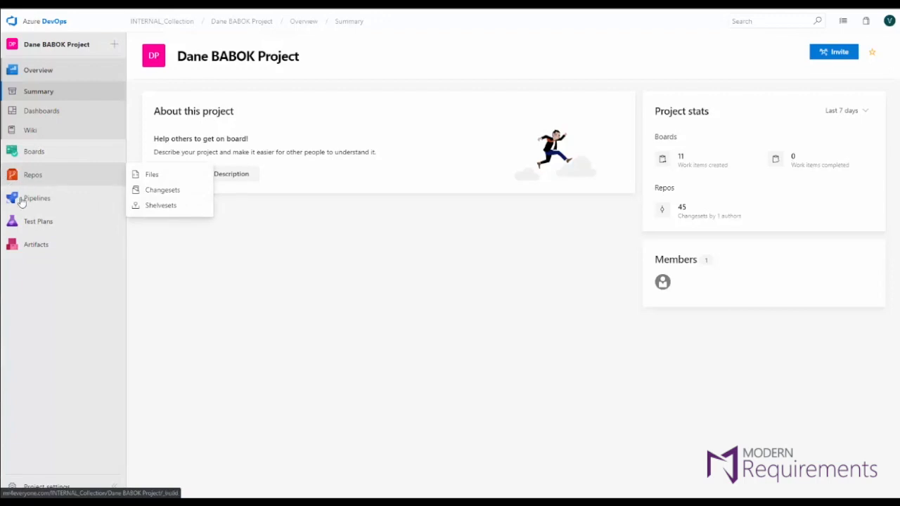
mouse_move(38, 221)
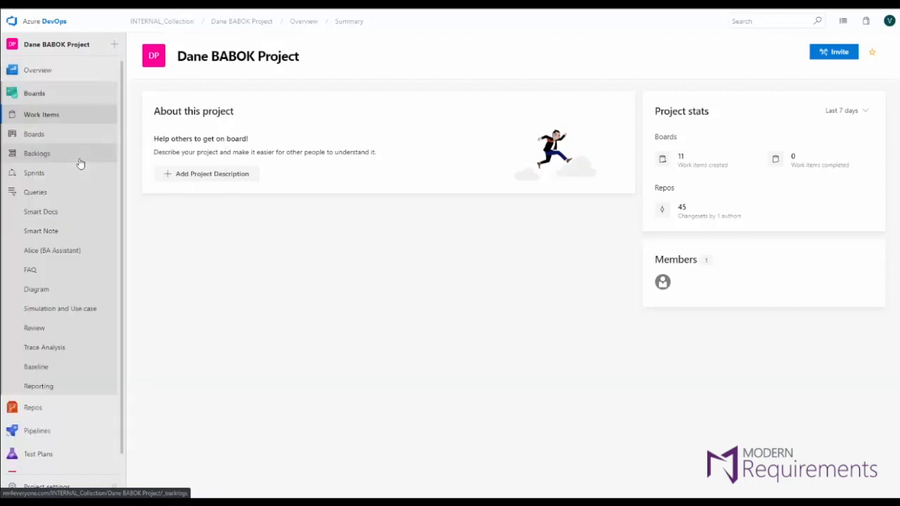
Browse the Boards Work Items list, then go to the Backlogs page
click(40, 114)
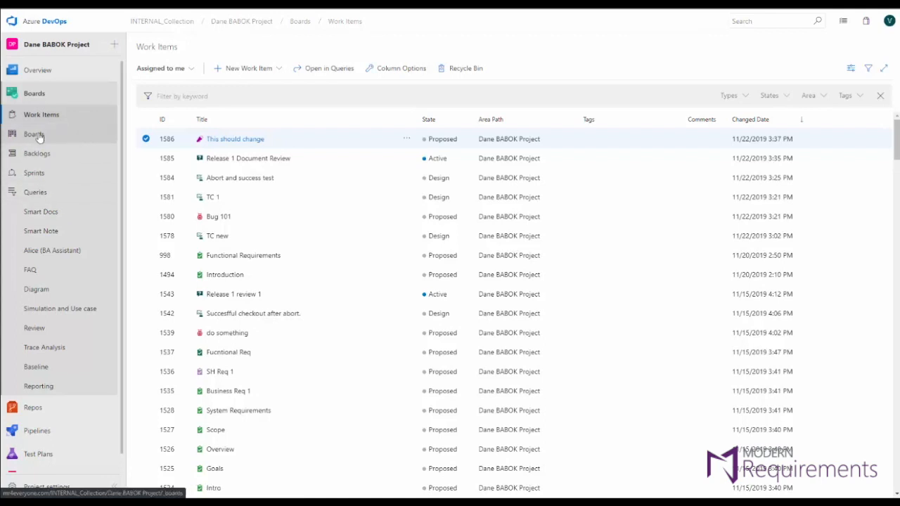
mouse_move(55, 134)
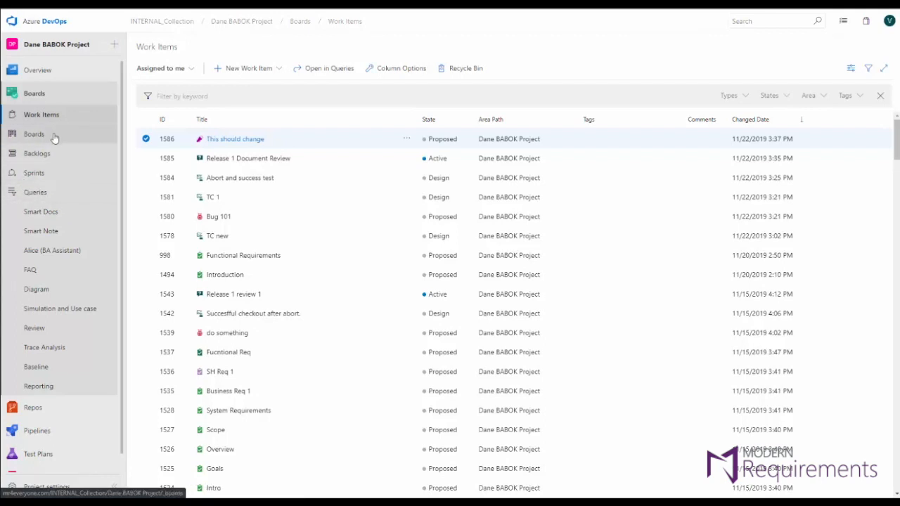
click(37, 154)
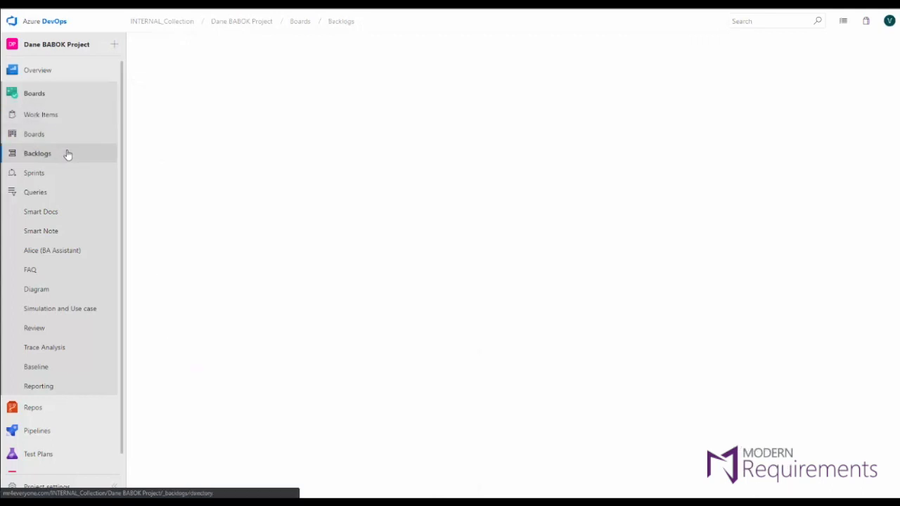
Load the Dane BABOK Project Team backlog of functional and non-functional requirements
click(37, 153)
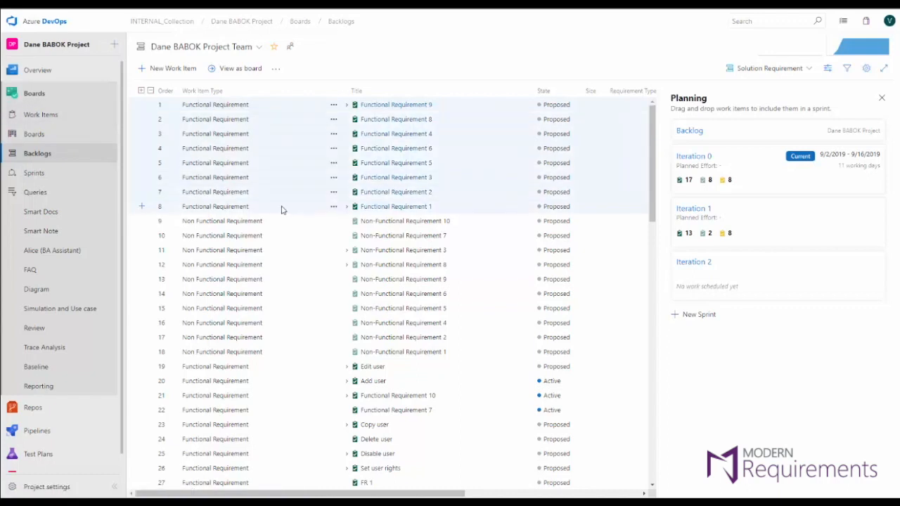
mouse_move(267, 213)
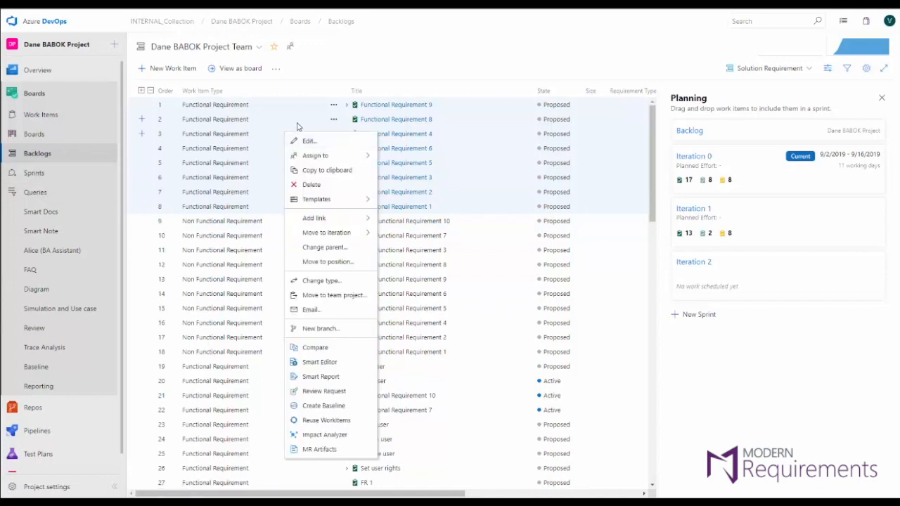
mouse_move(275, 119)
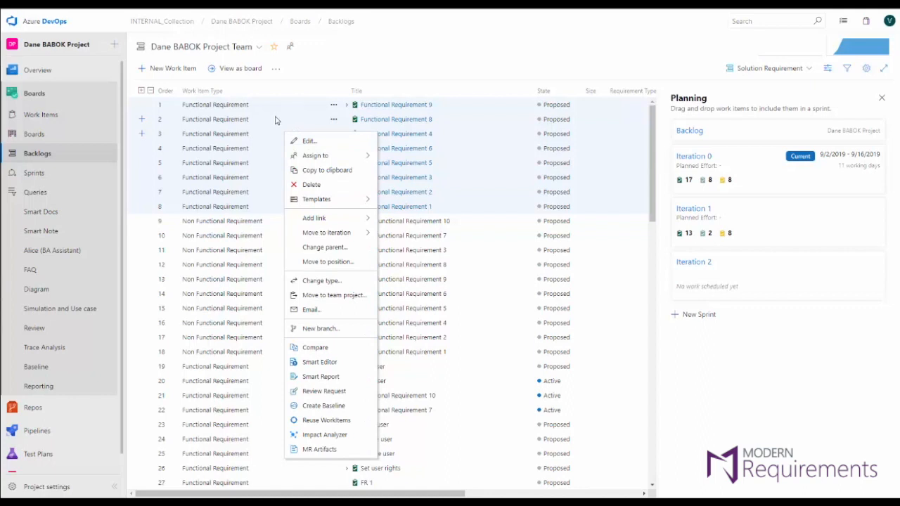
mouse_move(315, 348)
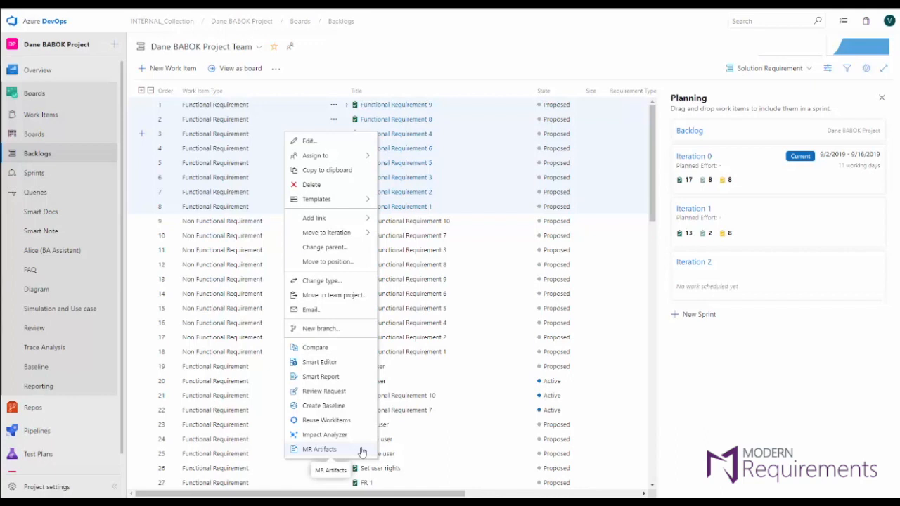
mouse_move(341, 347)
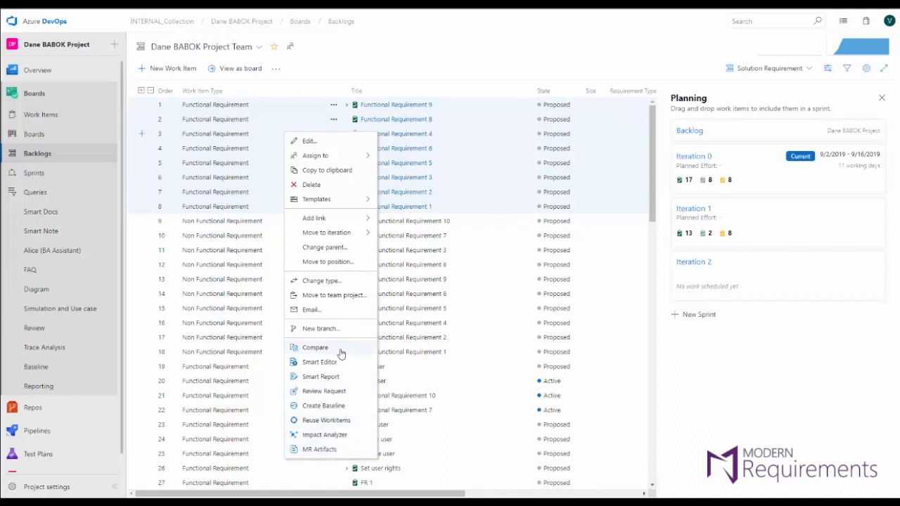
mouse_move(356, 456)
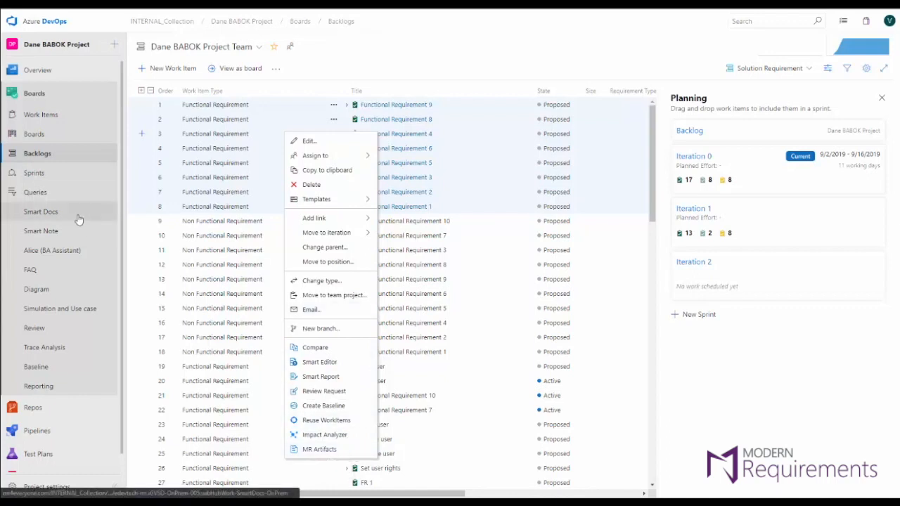
Open Sample Smart Doc and scroll its Business Requirement Document down to Security
click(40, 212)
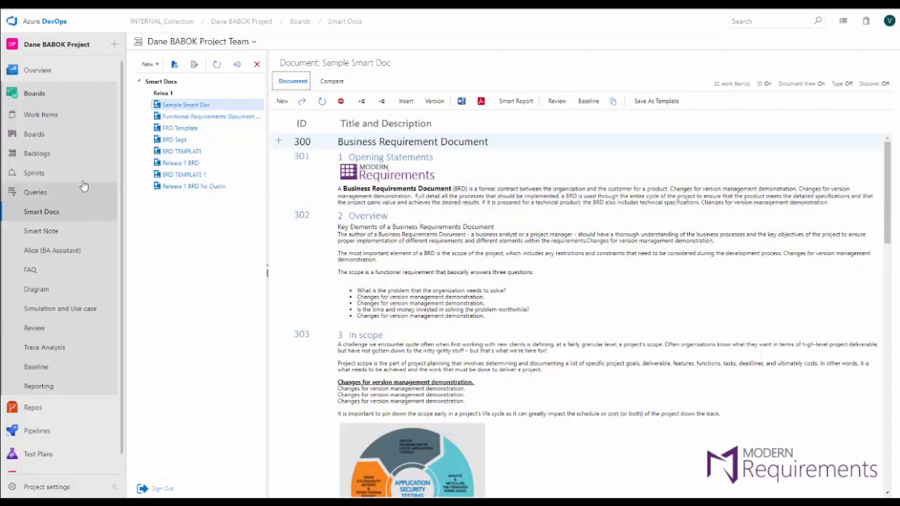
mouse_move(77, 154)
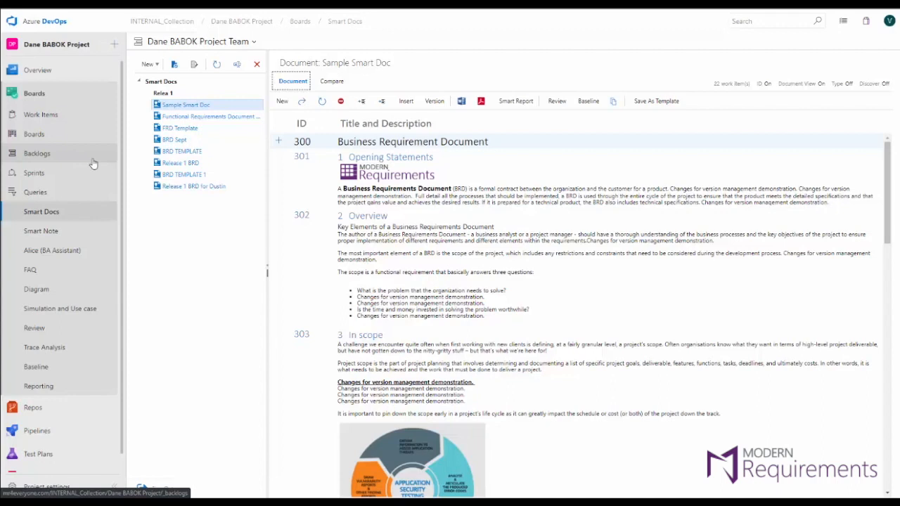
mouse_move(102, 155)
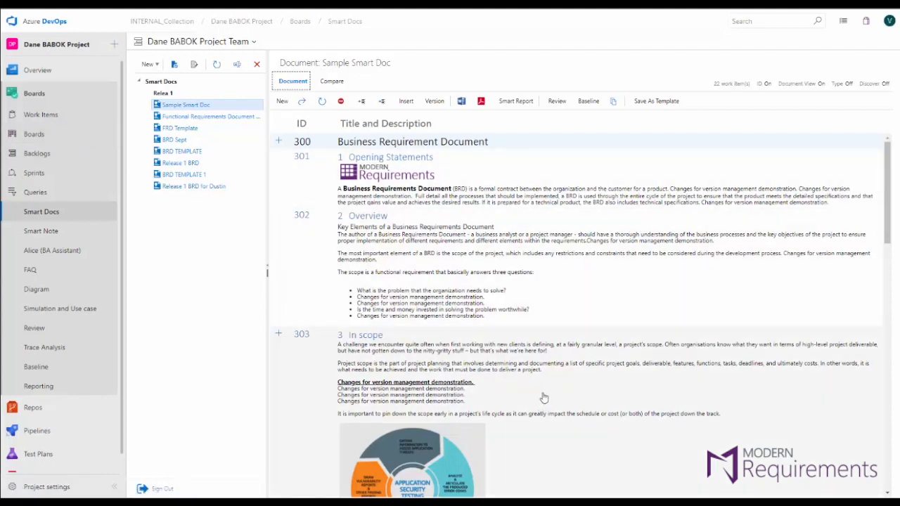
scroll(down, 3)
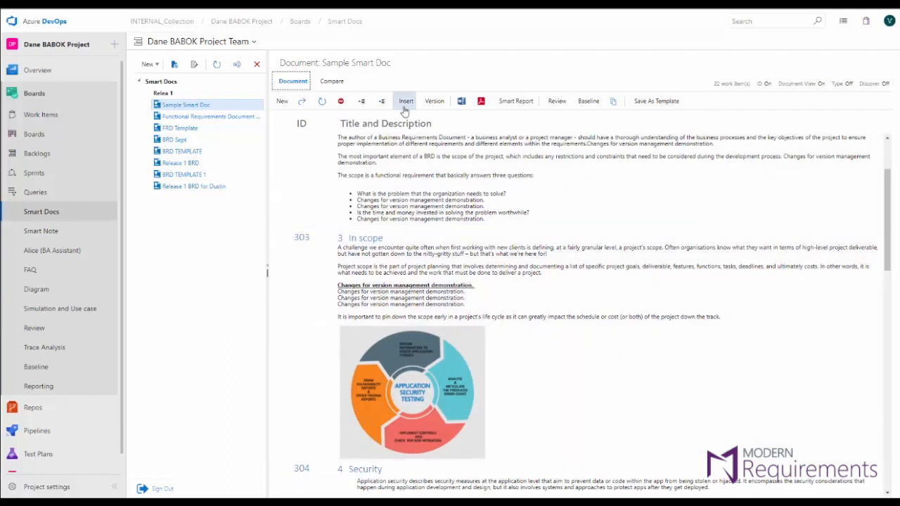
Open the Insert work-item search pane and scroll the document to section 4 Security
click(406, 101)
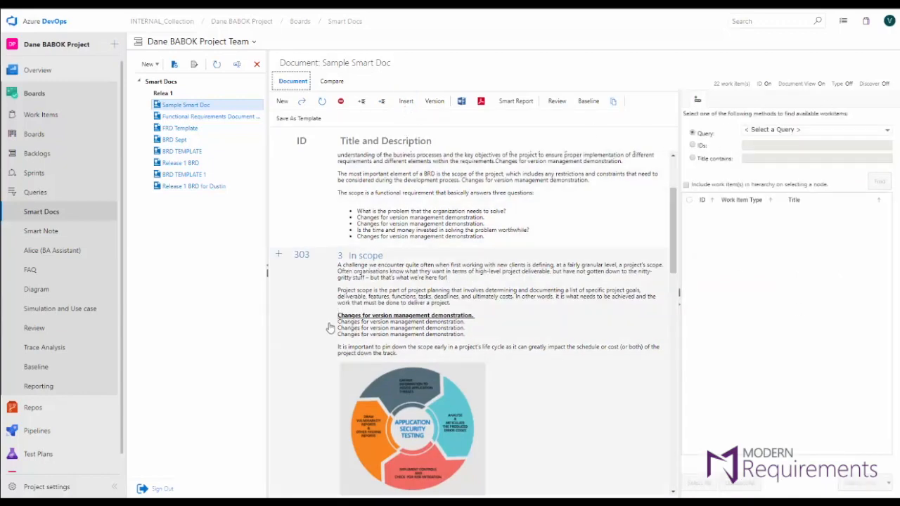
scroll(down, 3)
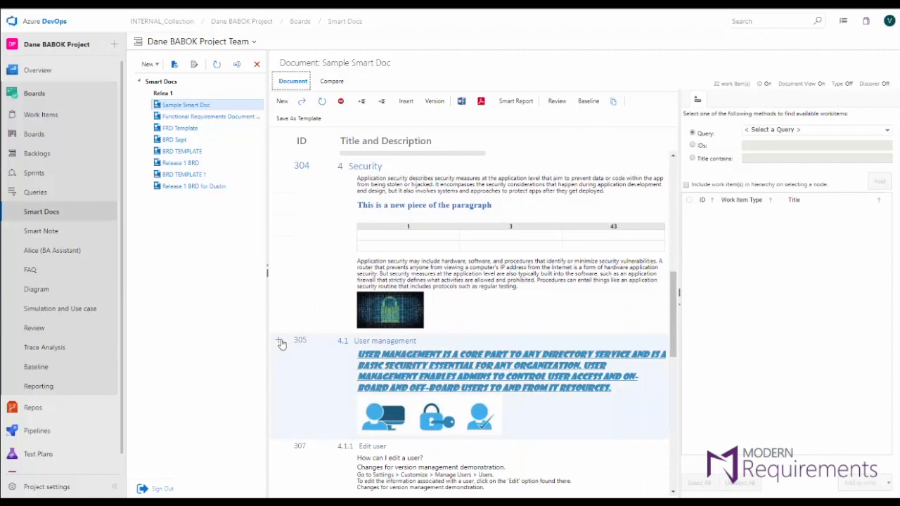
click(279, 341)
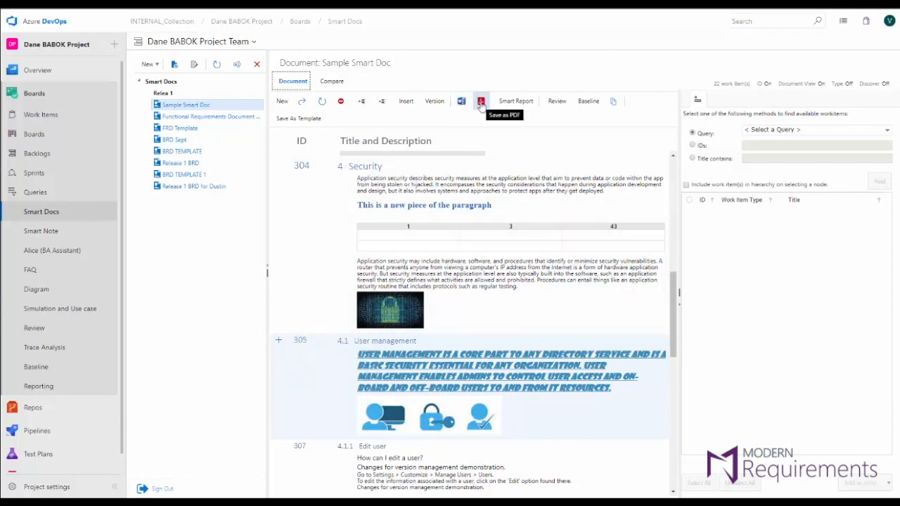
mouse_move(516, 101)
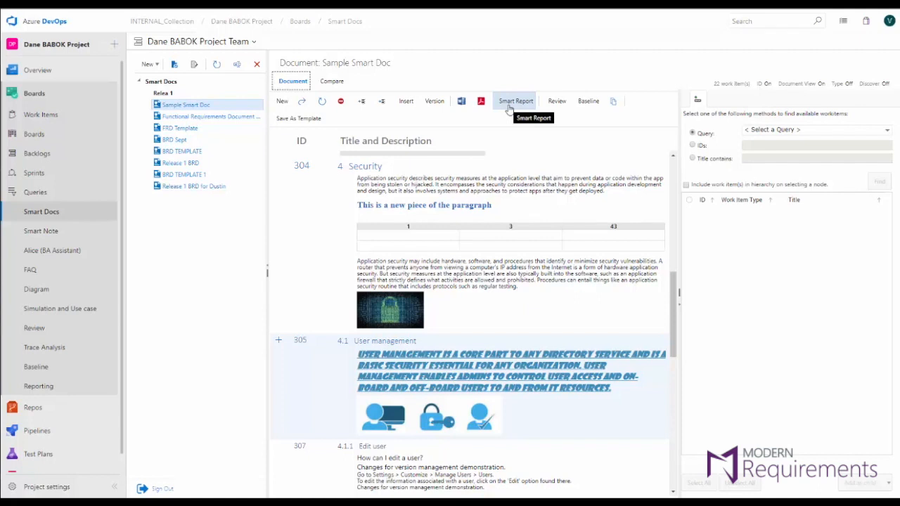
mouse_move(557, 101)
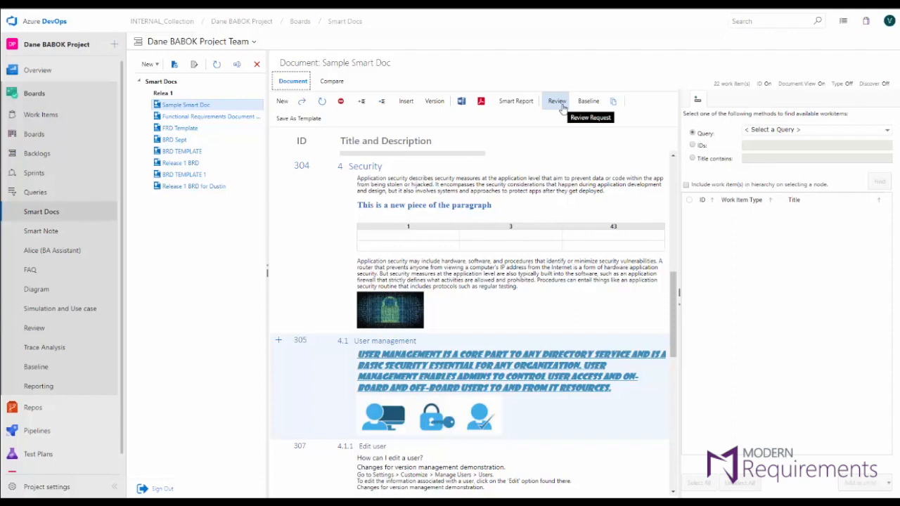
mouse_move(589, 101)
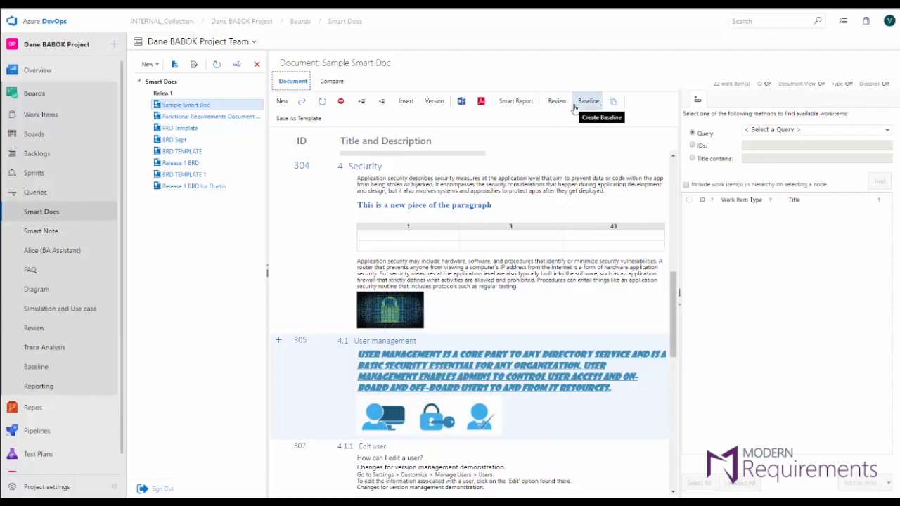
mouse_move(88, 220)
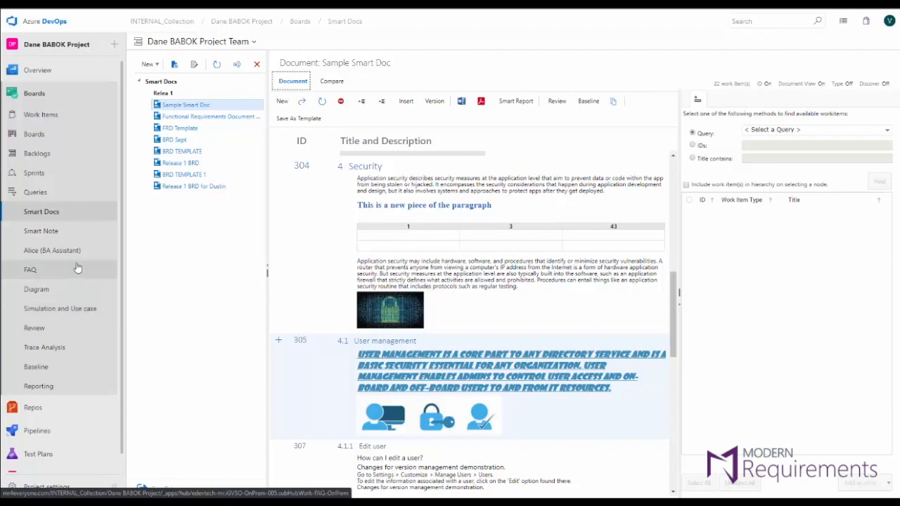
Load the FAQ page and select the ISO topic list questionnaire
click(30, 269)
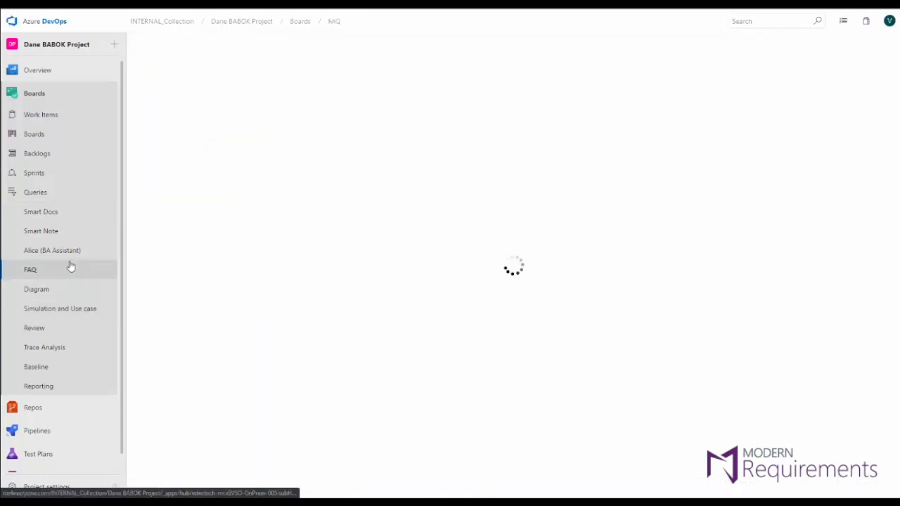
click(30, 269)
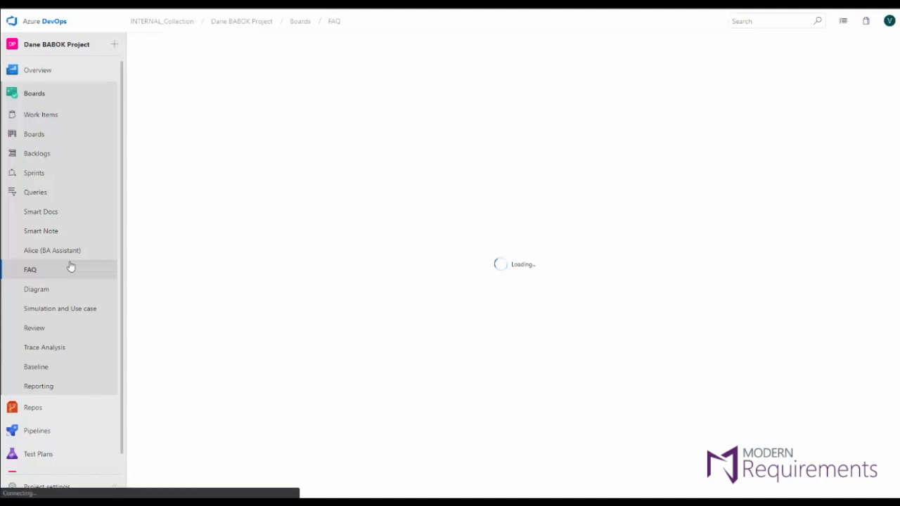
click(31, 269)
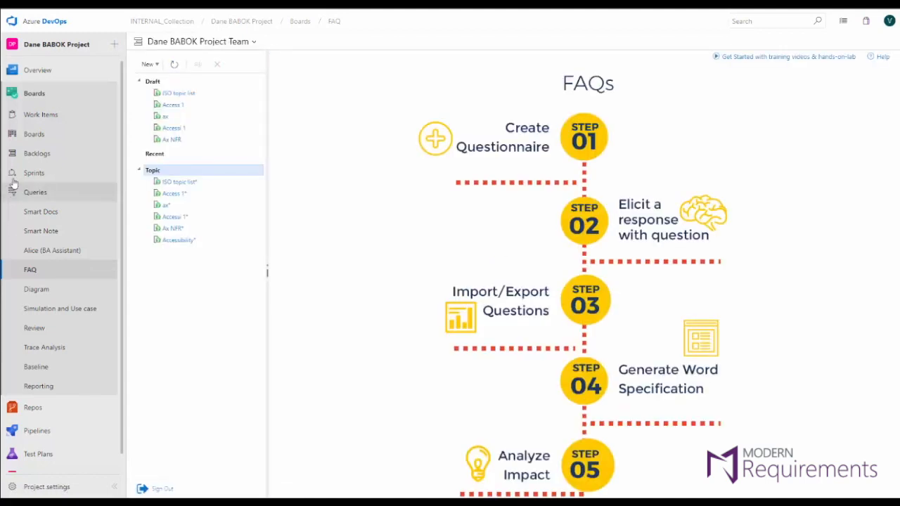
click(177, 192)
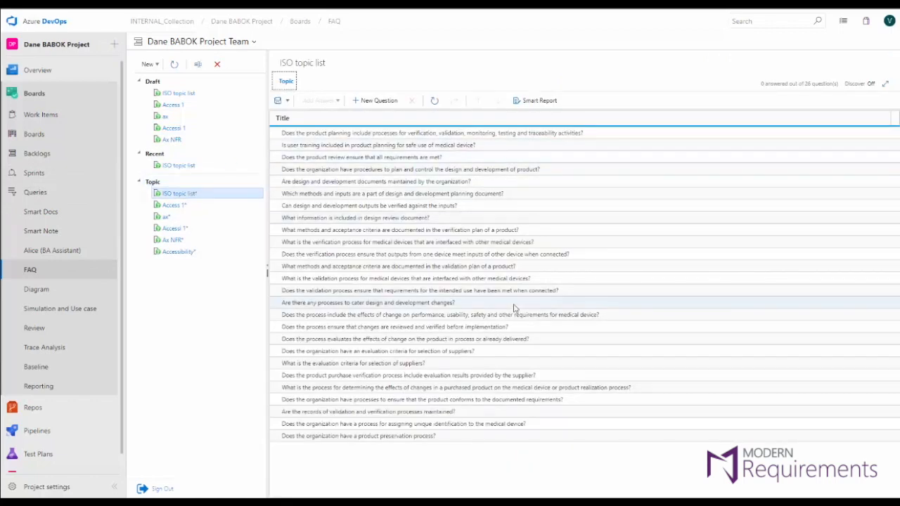
mouse_move(514, 308)
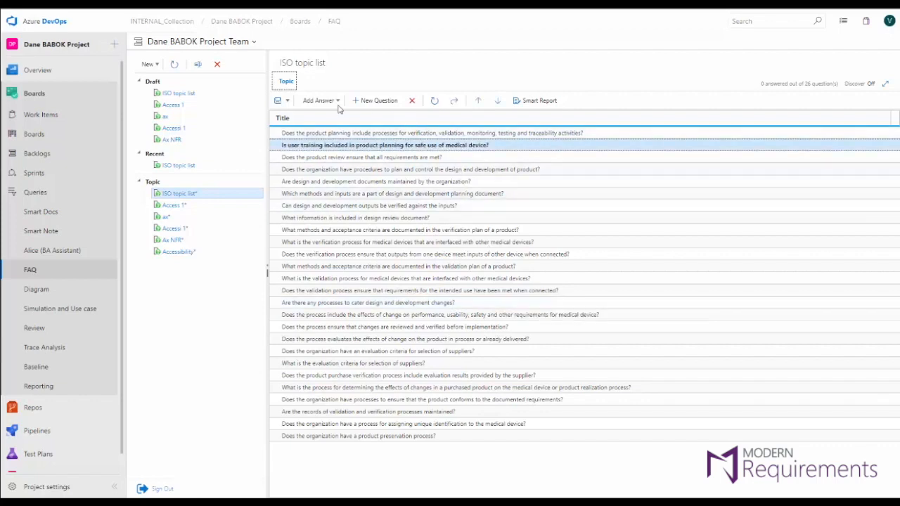
Add a new Actor answer titled 'Requirements' and open the resulting item 1588
click(318, 100)
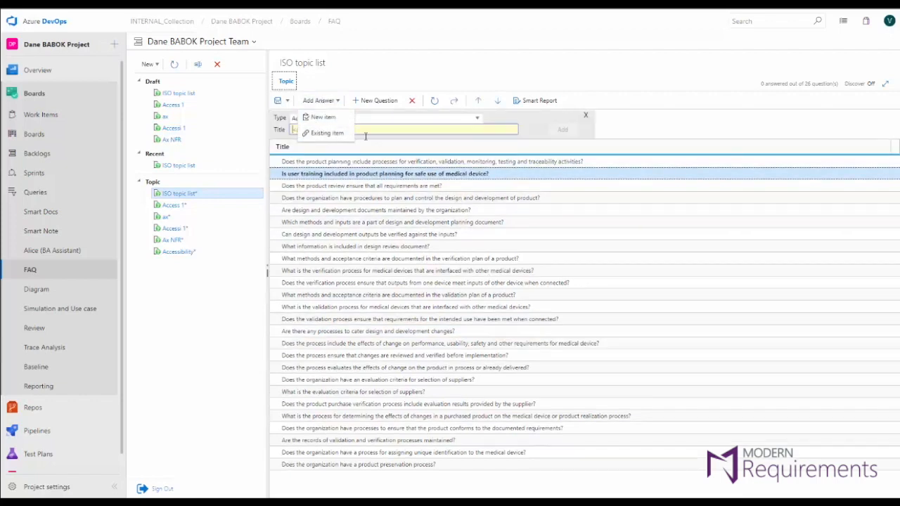
text(Requir)
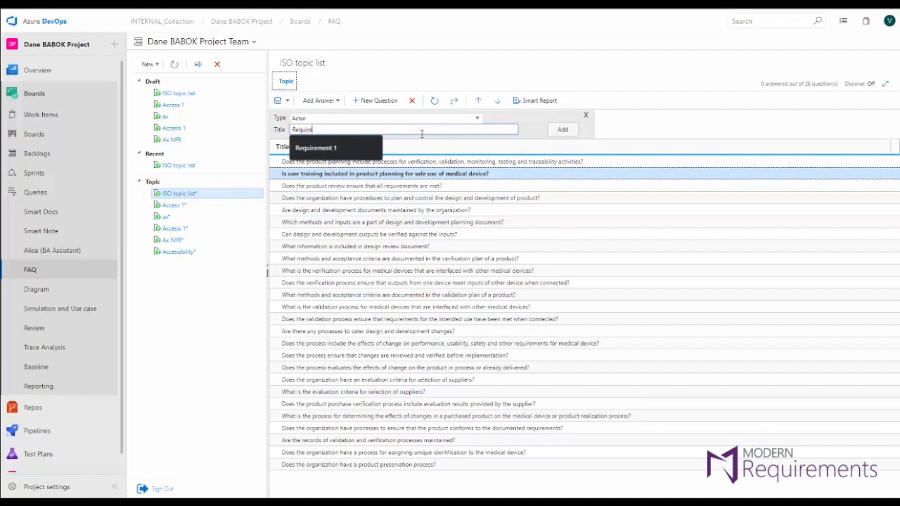
click(562, 129)
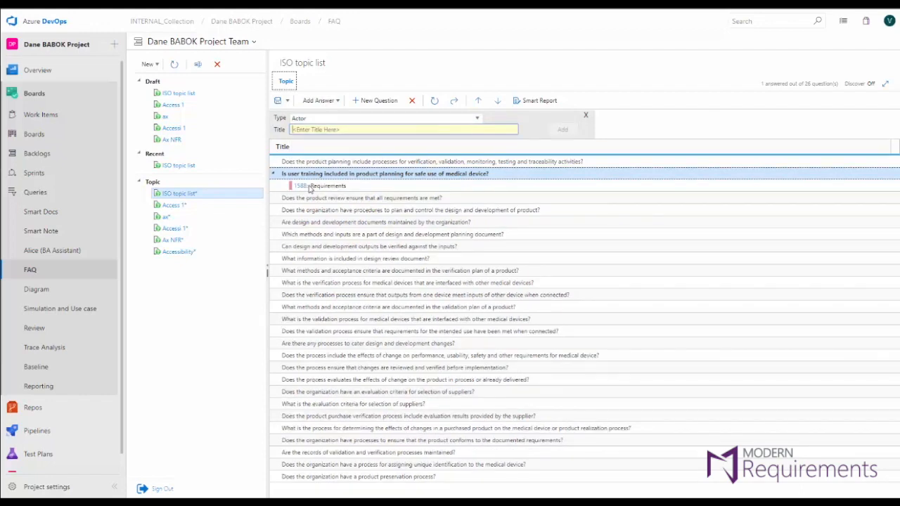
mouse_move(327, 186)
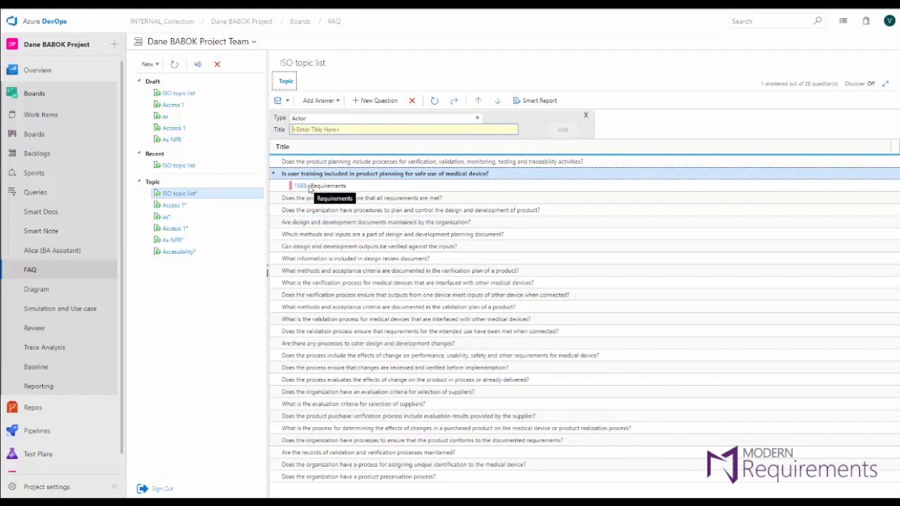
click(327, 185)
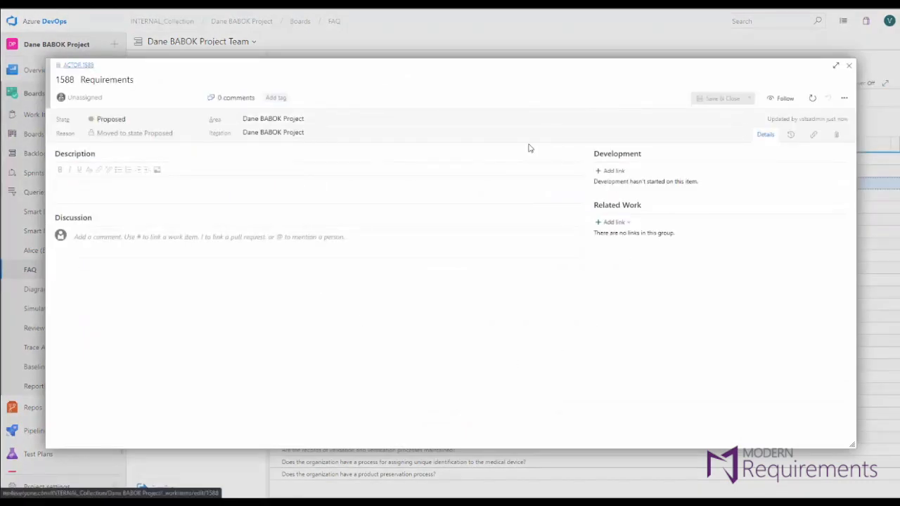
mouse_move(476, 112)
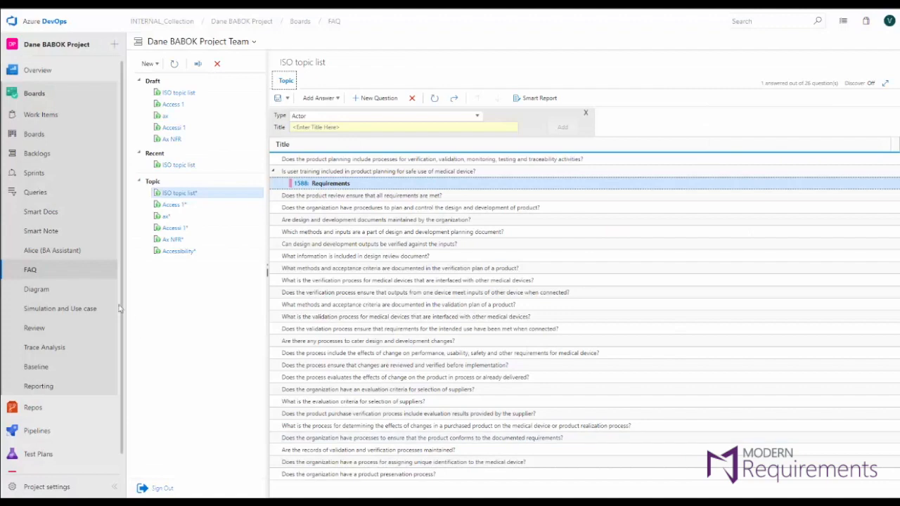
Open Purchase Processing Workflow, select Checkout, and view its two linked requirements
click(37, 289)
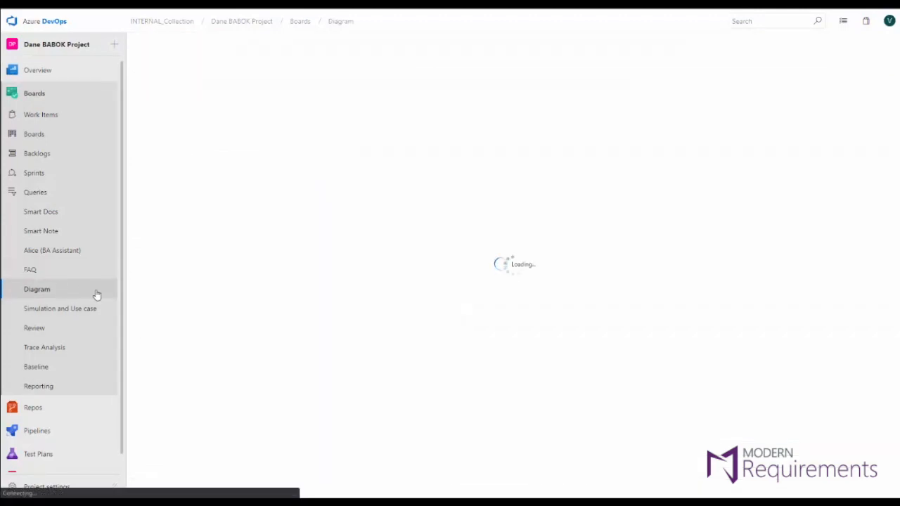
click(37, 289)
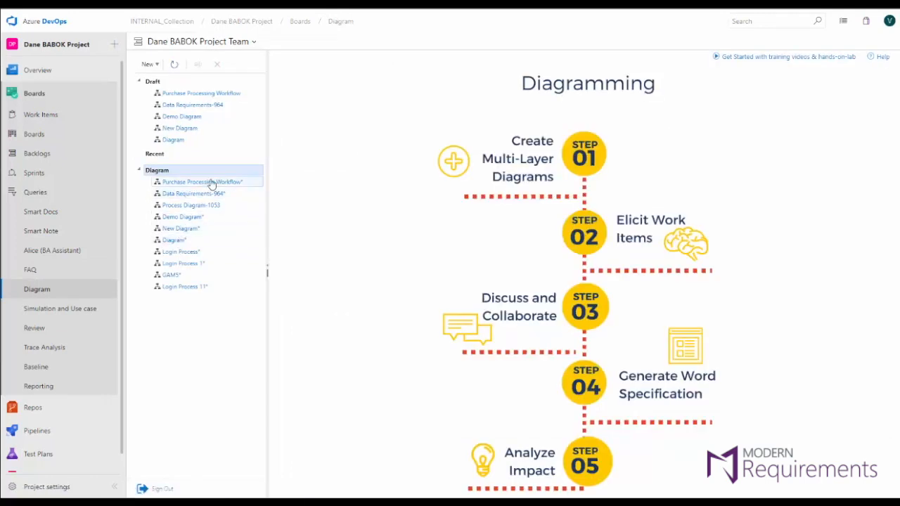
click(203, 193)
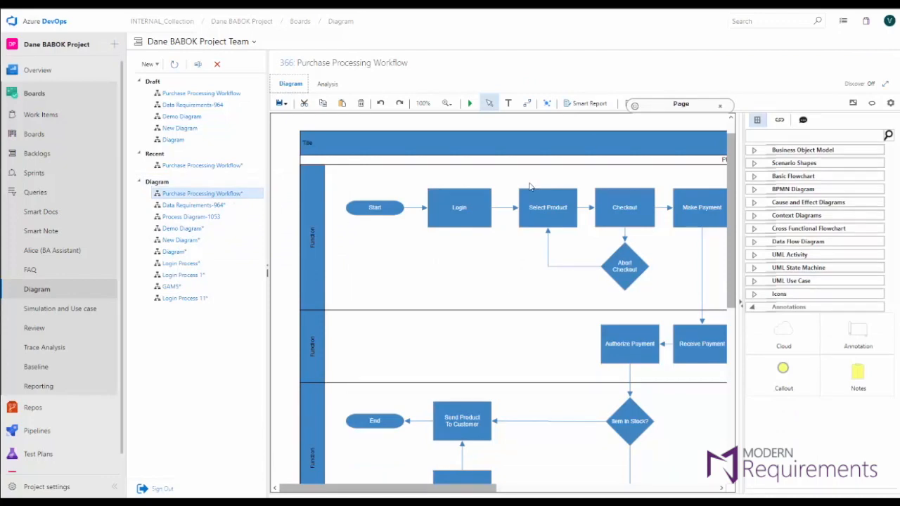
click(625, 207)
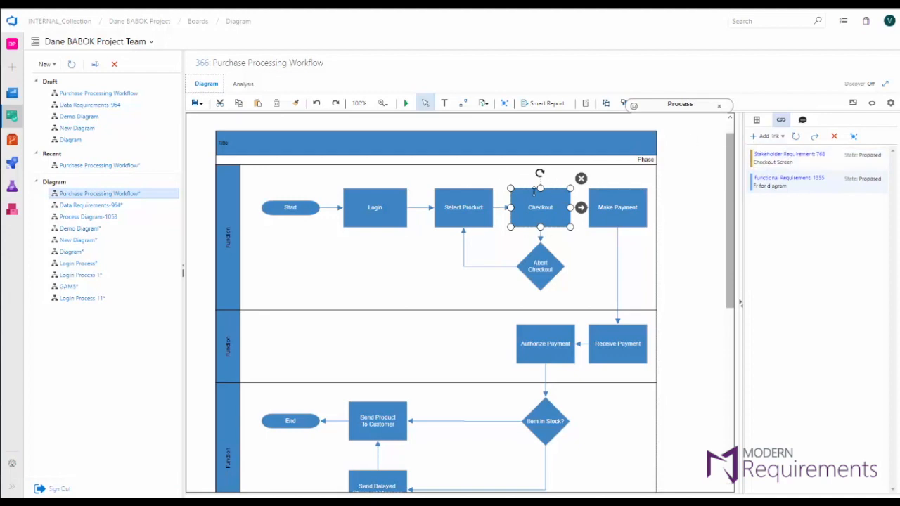
click(483, 103)
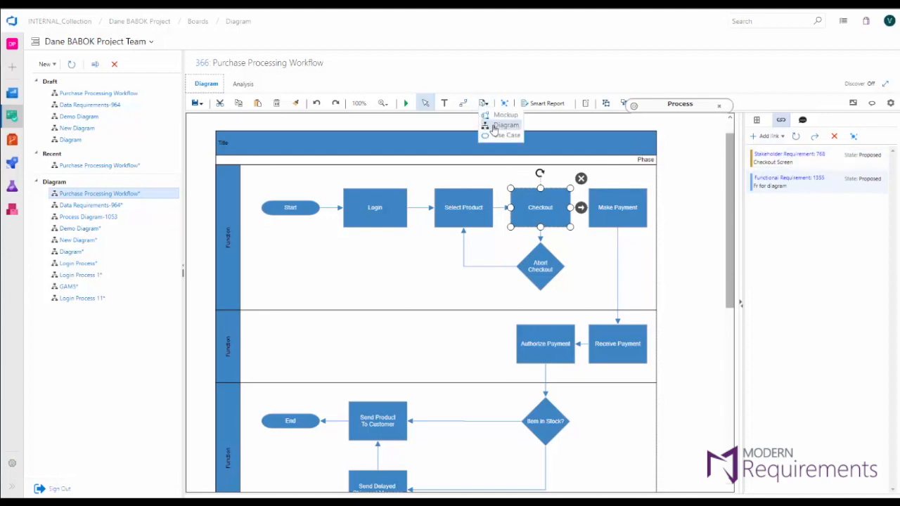
mouse_move(507, 135)
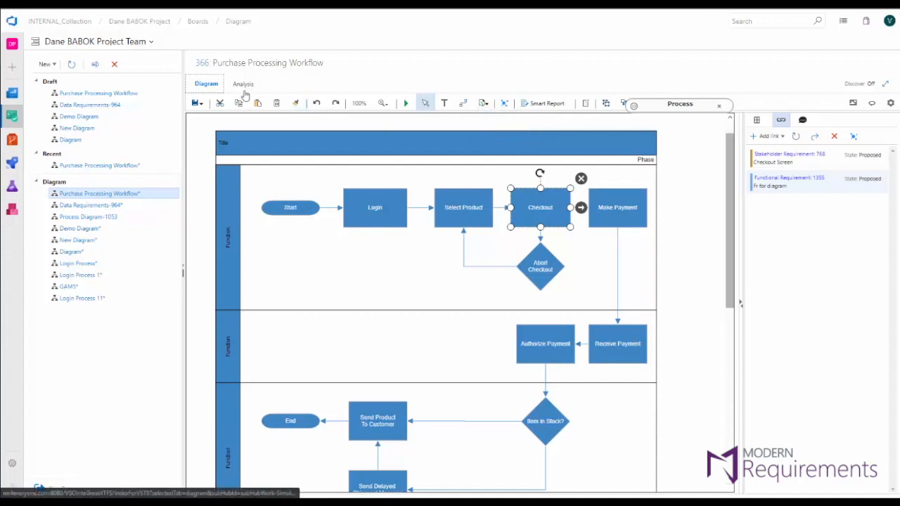
On the Analysis tab, title the path 'Abort checkout', choose Non Functional Requirement, and publish
click(243, 84)
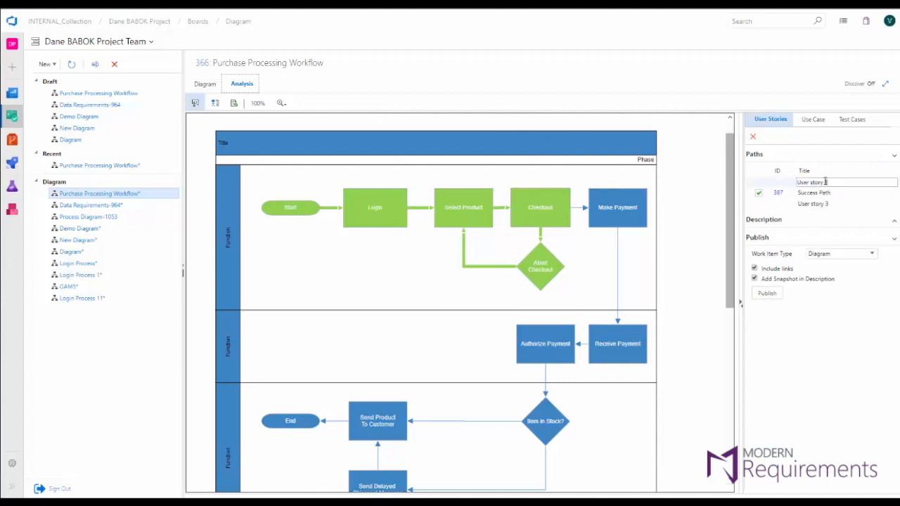
text(Abort checkout)
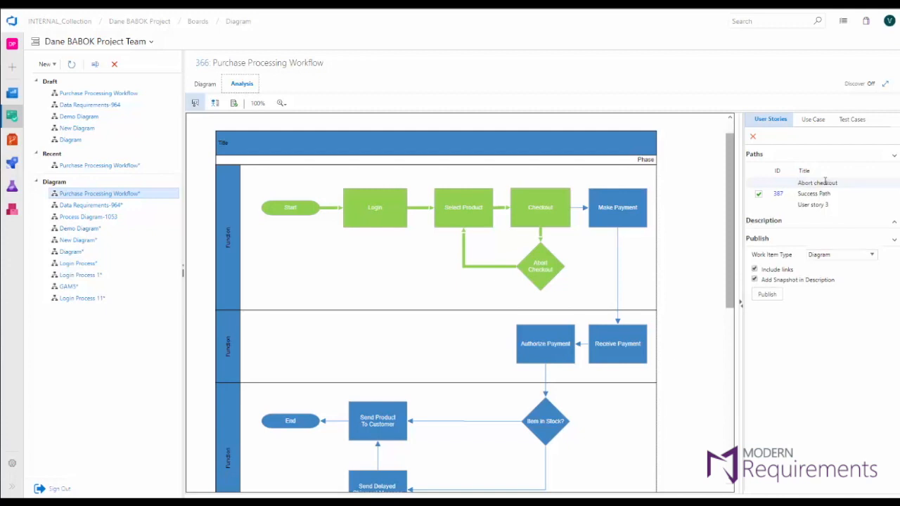
click(841, 255)
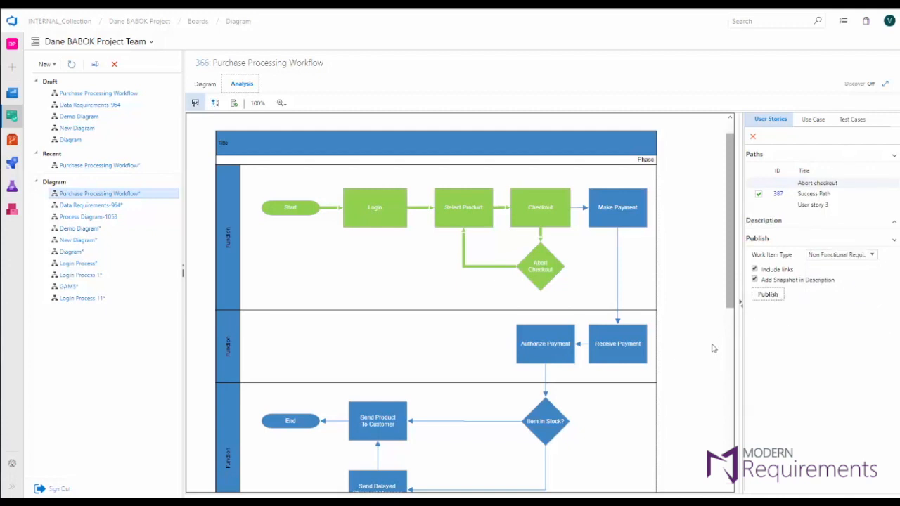
click(817, 183)
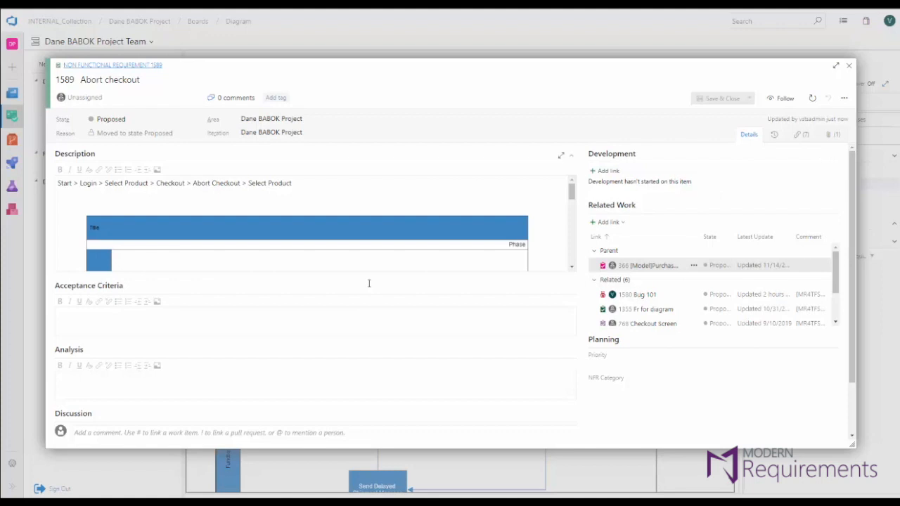
mouse_move(448, 238)
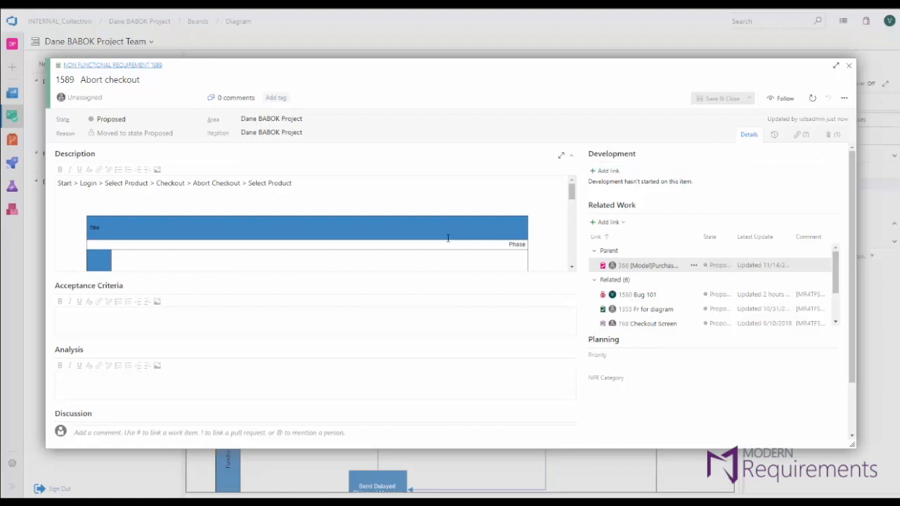
mouse_move(762, 80)
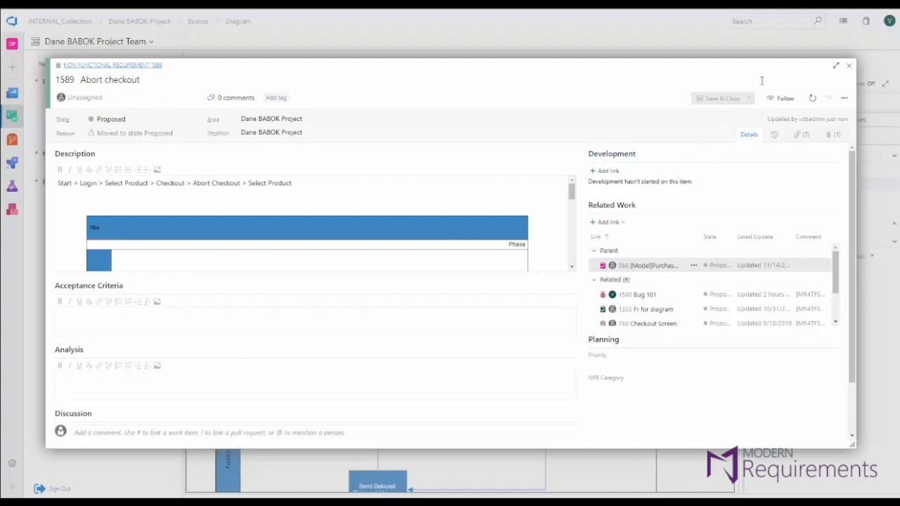
Close work item 1589 'Abort checkout' to return to the analysis paths
click(848, 65)
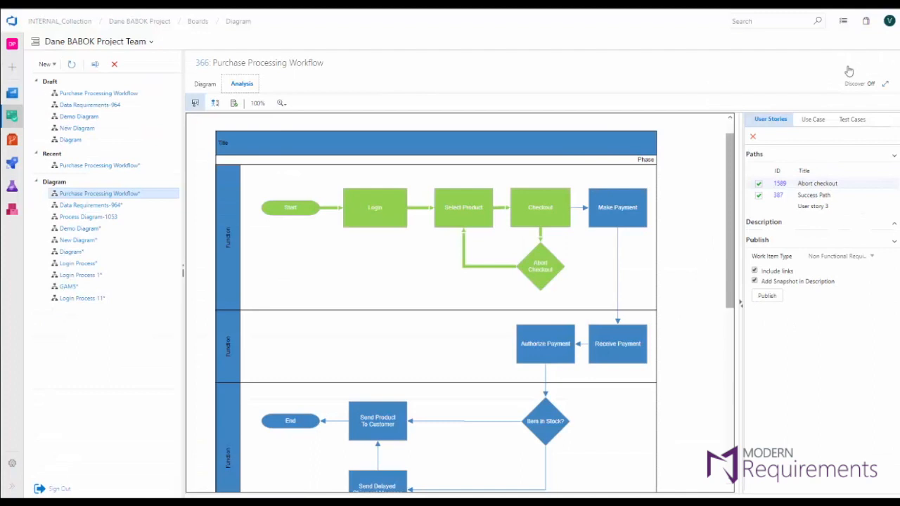
mouse_move(509, 233)
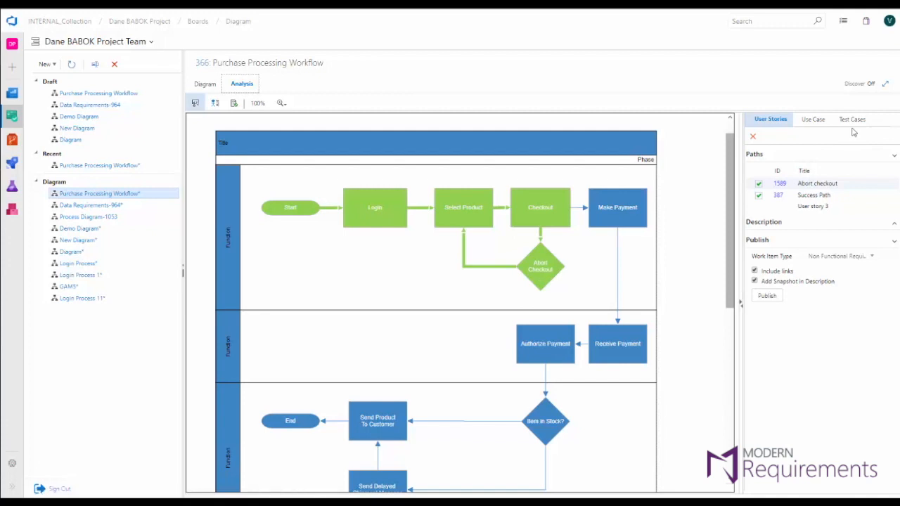
mouse_move(399, 449)
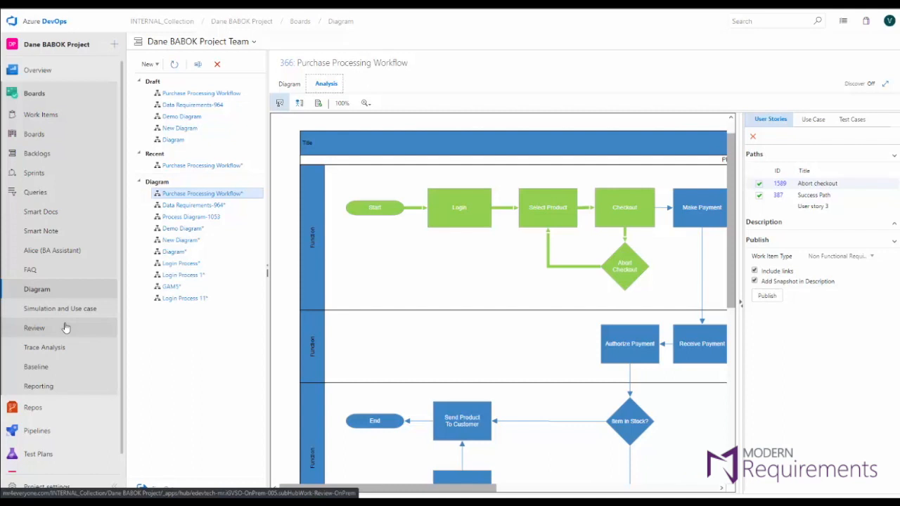
Go to Review management and load Release 1 review 1 (request 1543) from Active Reviews
click(34, 327)
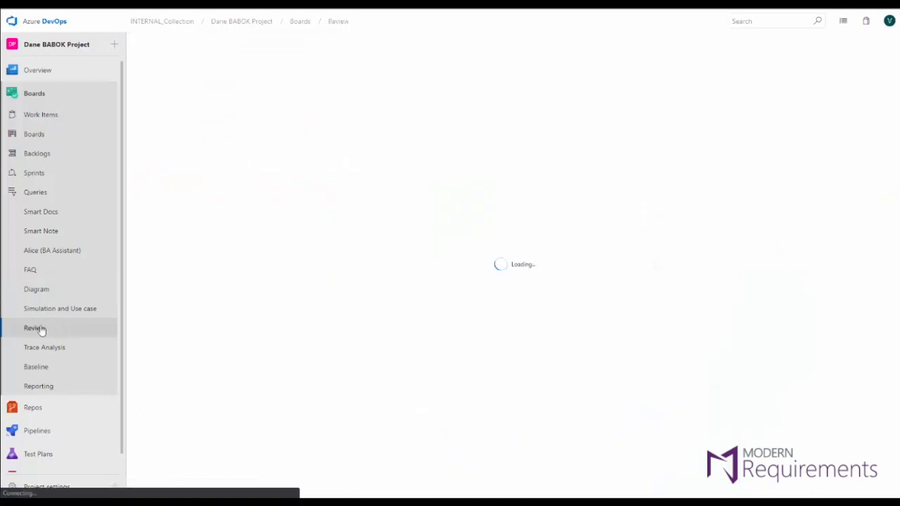
click(33, 328)
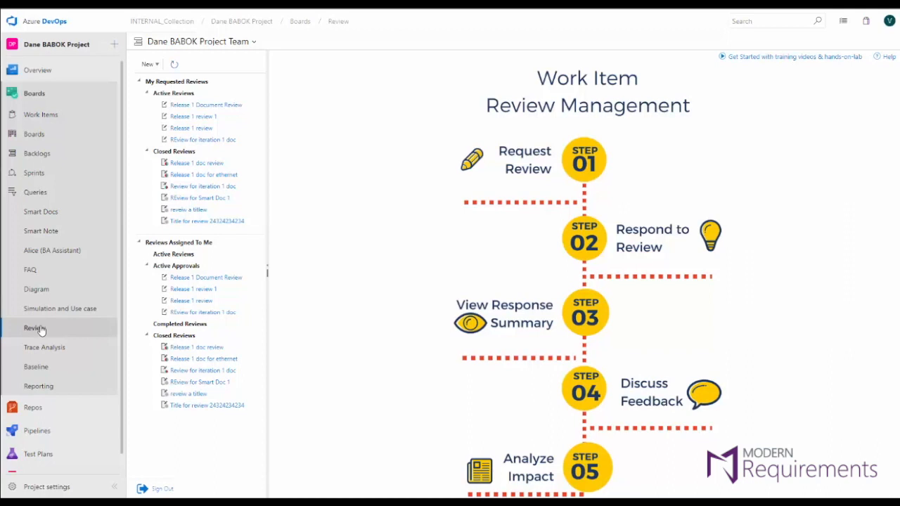
click(193, 116)
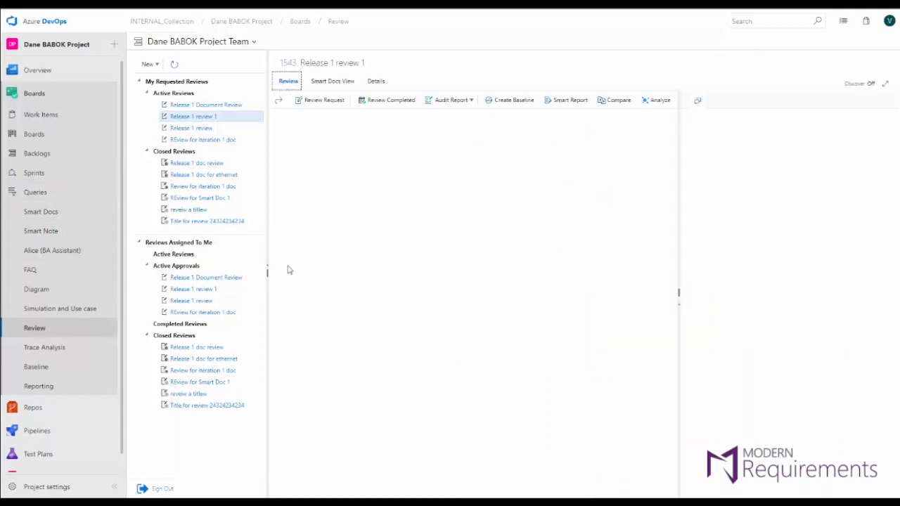
Read item 302 Overview's details in the review grid, then close its work item dialog
click(193, 116)
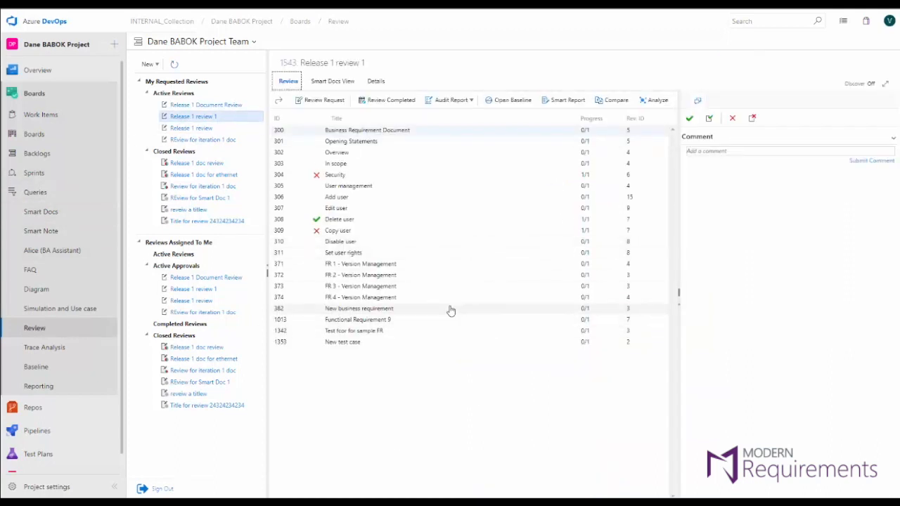
mouse_move(450, 309)
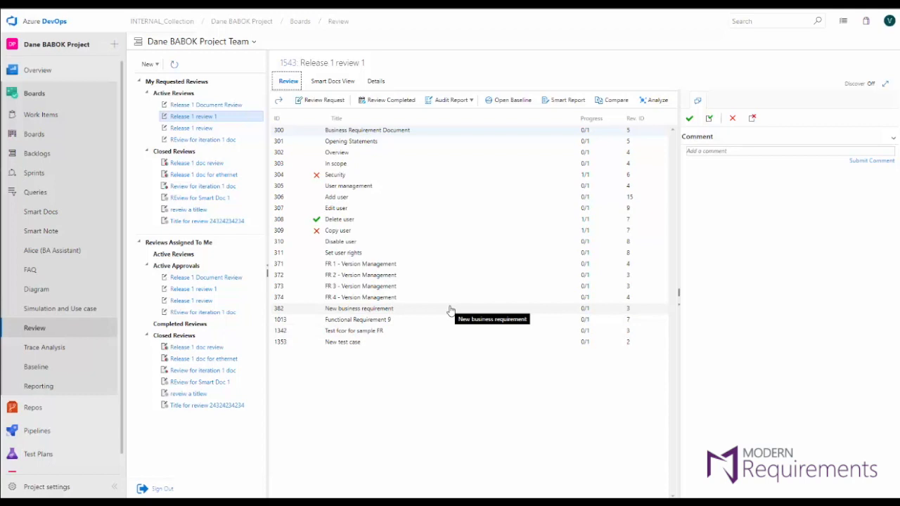
mouse_move(434, 321)
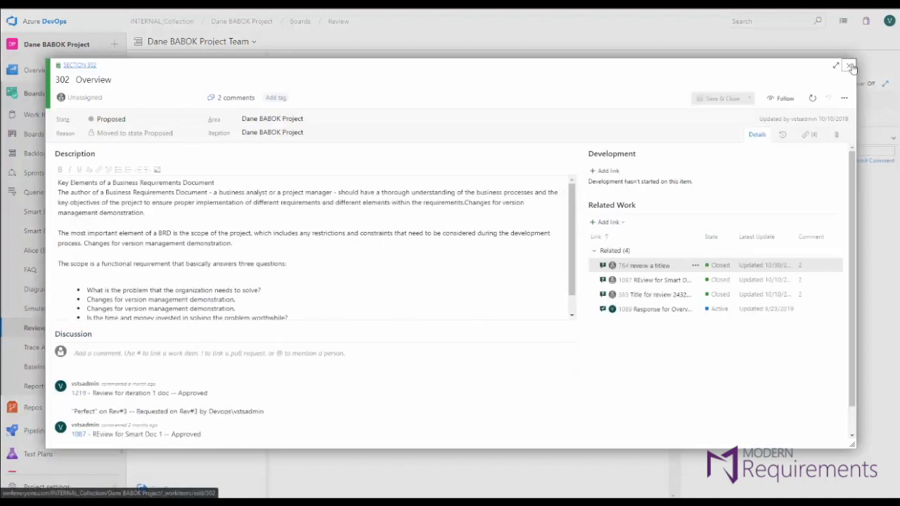
click(851, 66)
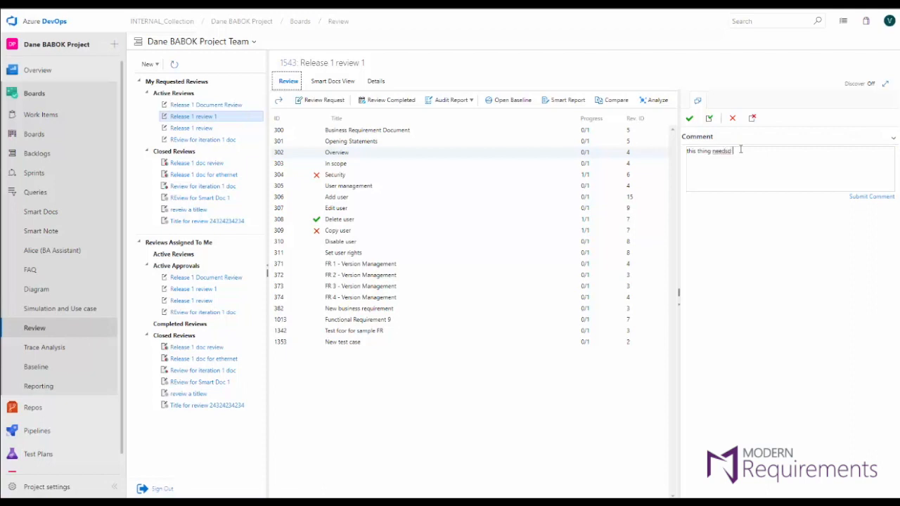
Post the comment ending 'to change', then submit 'Please make the change' on Overview
text(to change)
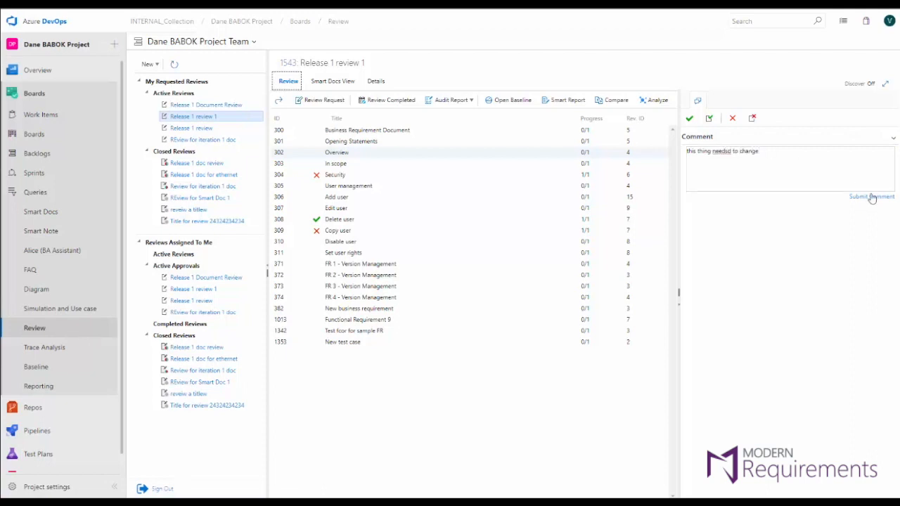
click(872, 197)
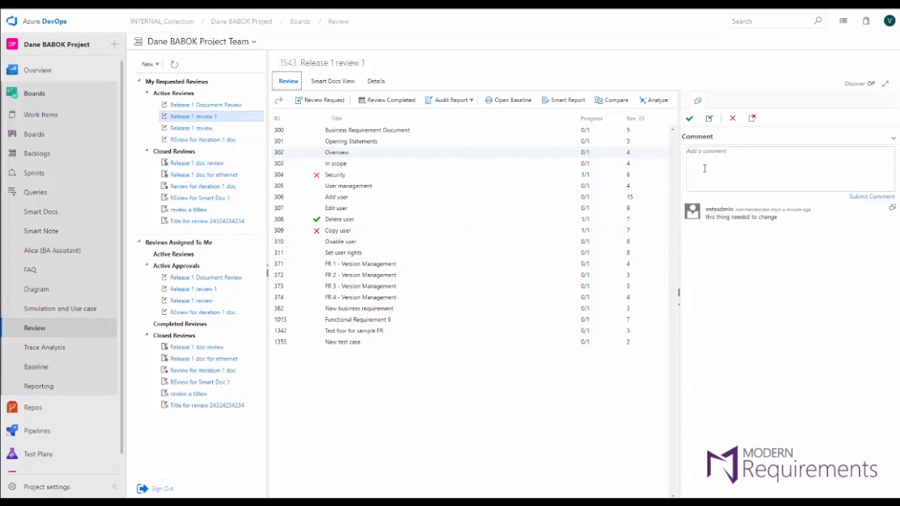
mouse_move(690, 118)
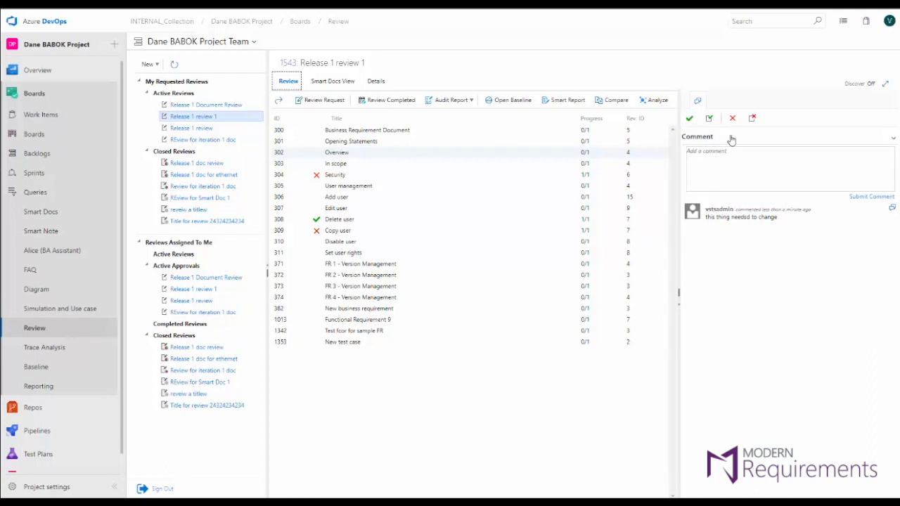
click(730, 158)
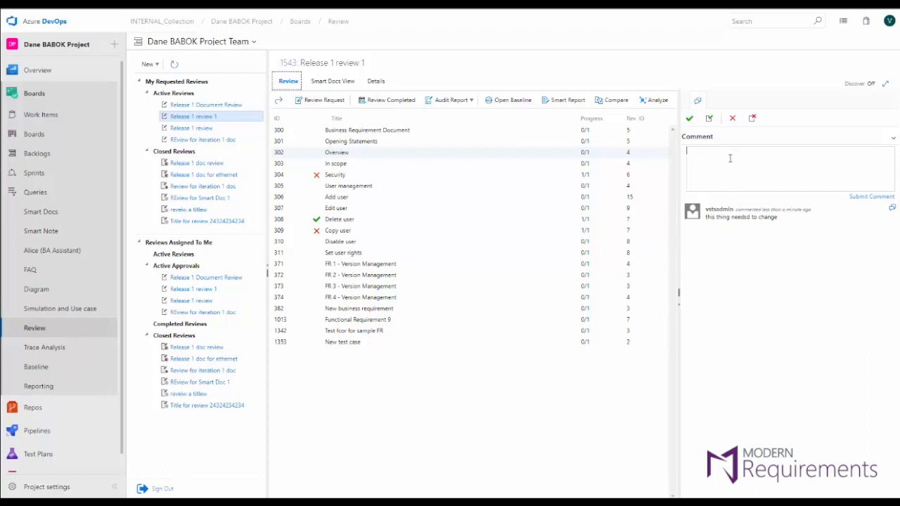
text(Please make)
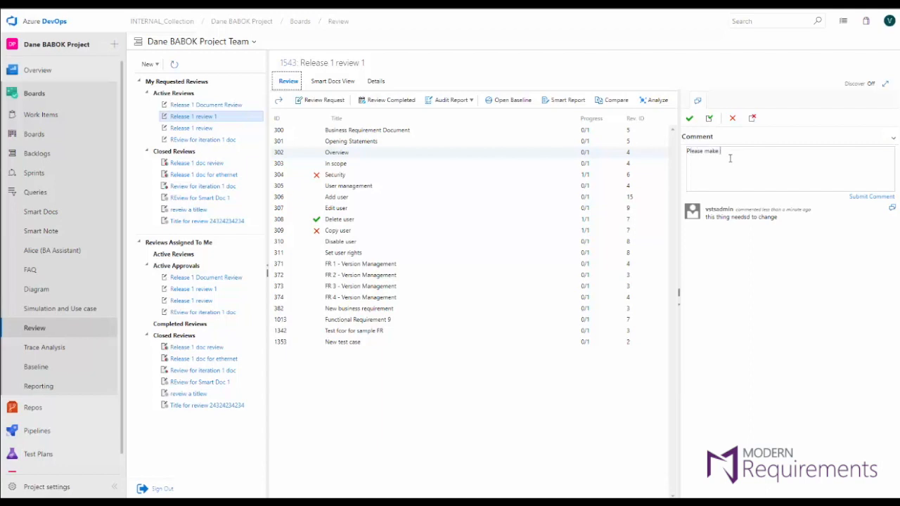
text(the change)
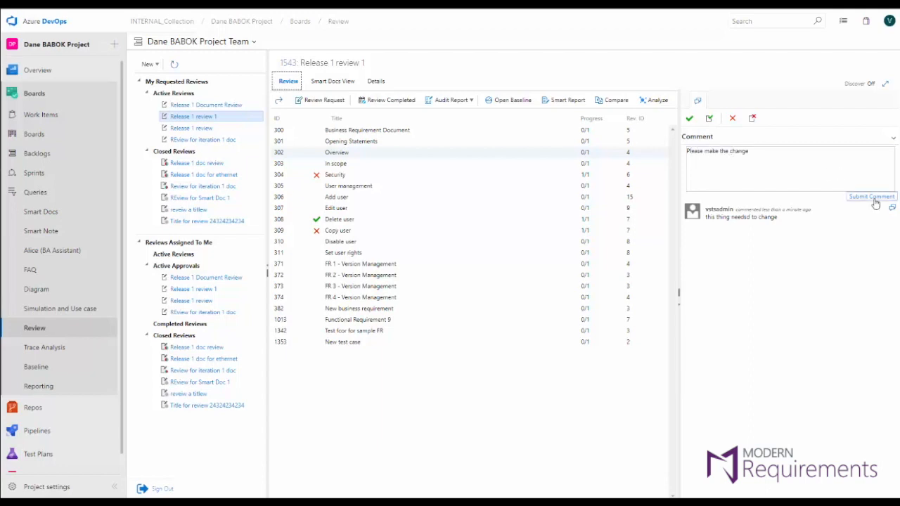
click(871, 197)
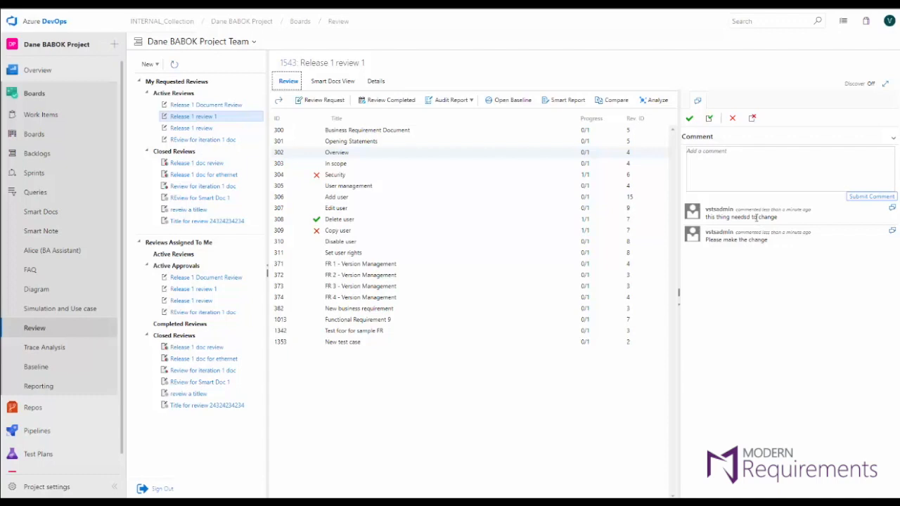
text(O)
text(Change this)
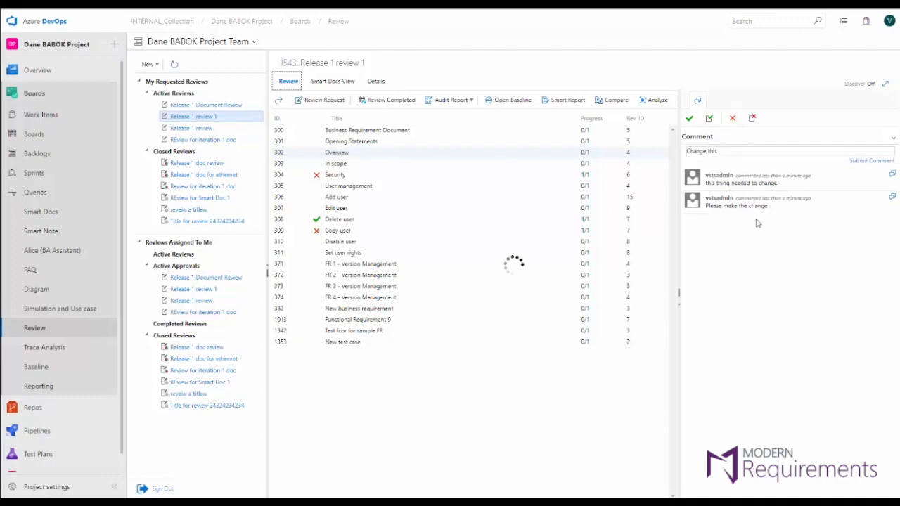
Reject Overview with comment 'Change this', expand its links, and show the add-link options
click(872, 160)
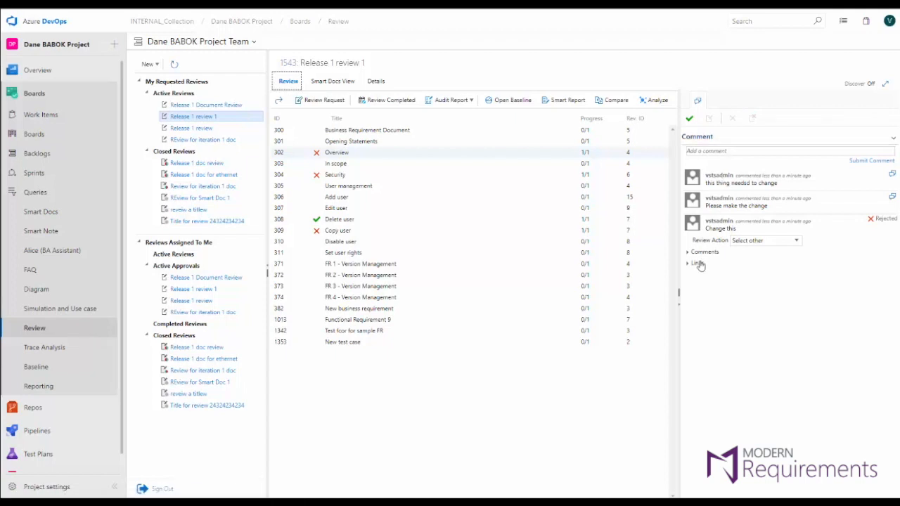
click(697, 262)
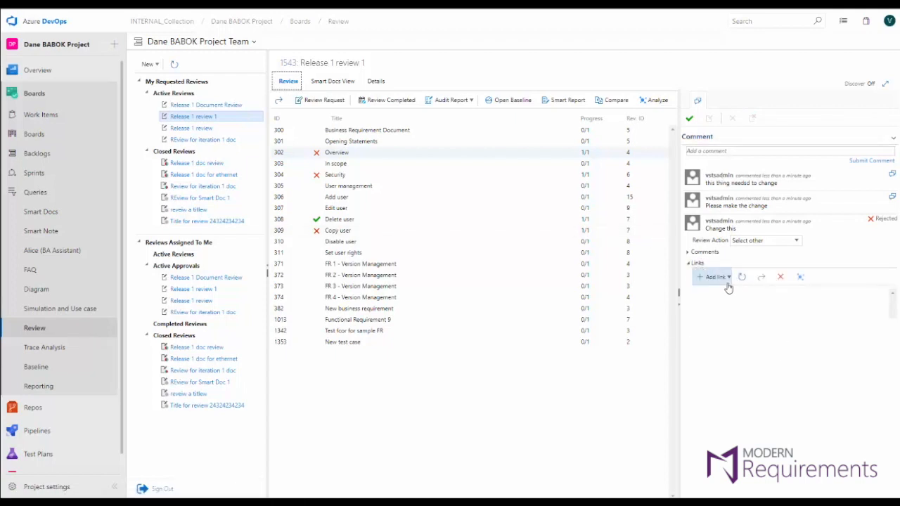
click(711, 277)
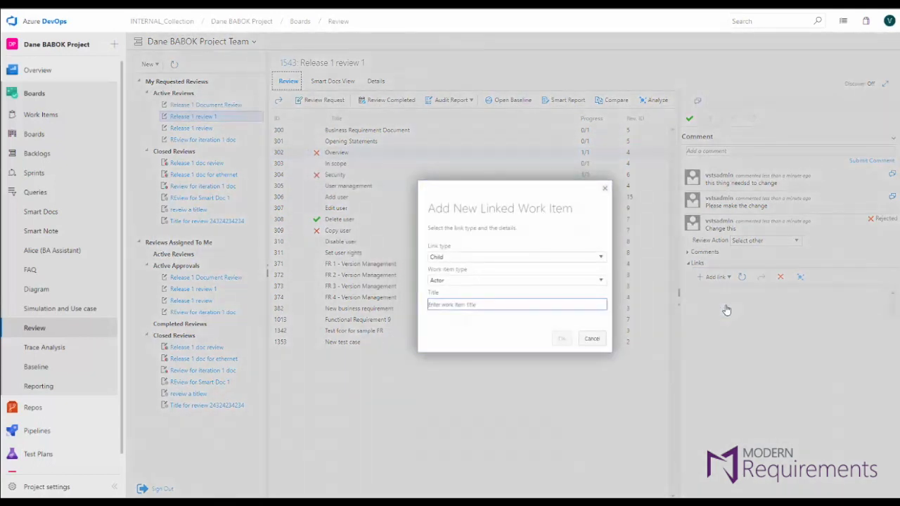
Create a new child Change Request titled 'Test' linked to the rejection comment
click(517, 305)
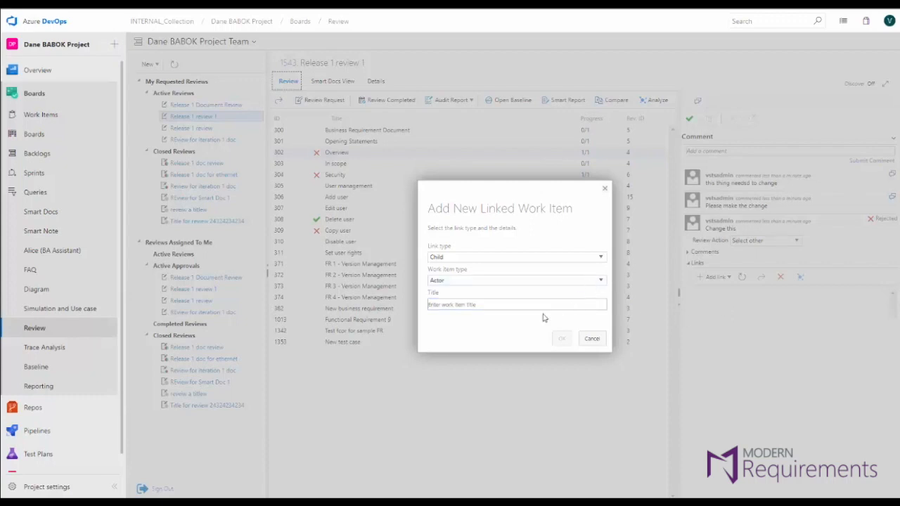
click(516, 280)
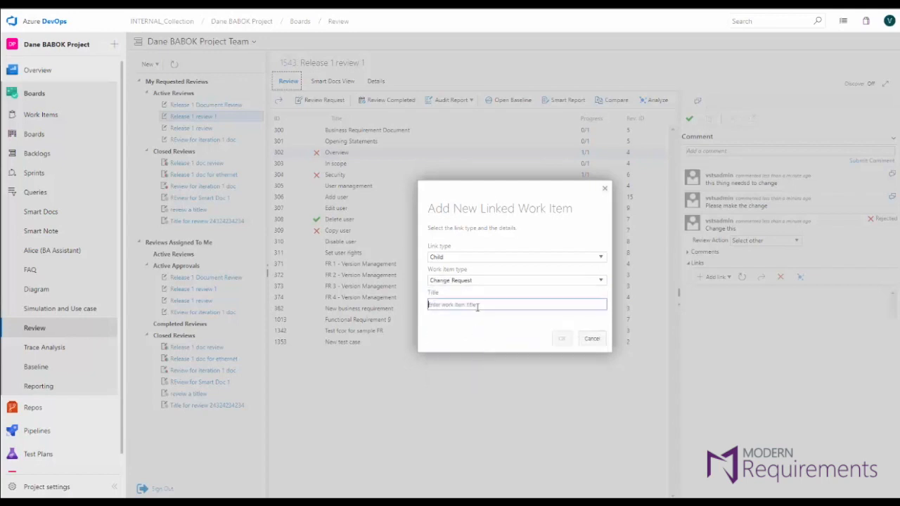
text(Test)
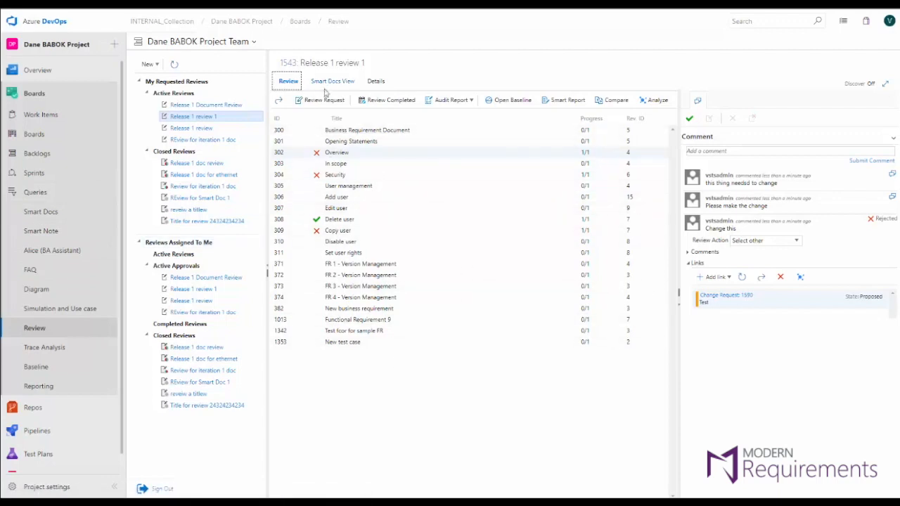
Switch to Smart Docs view at Version 2 and show the Security section's rejection comment
click(332, 81)
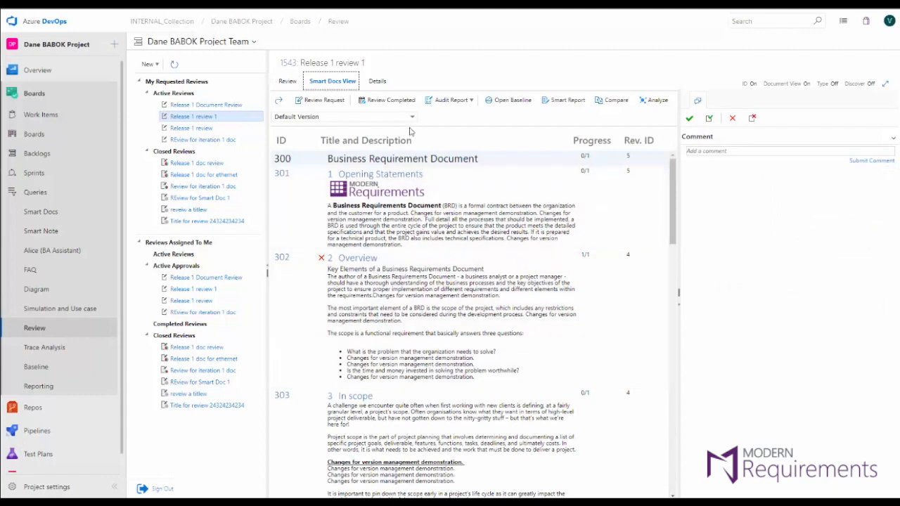
click(344, 116)
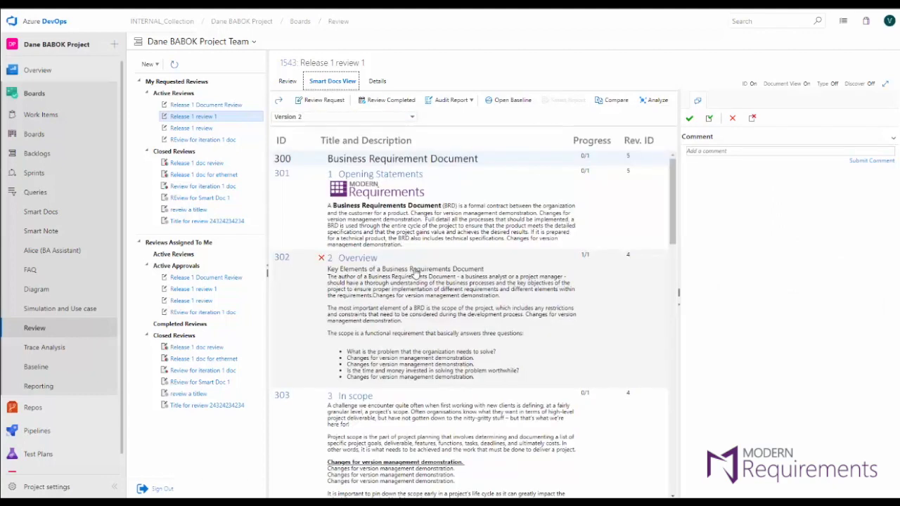
scroll(down, 3)
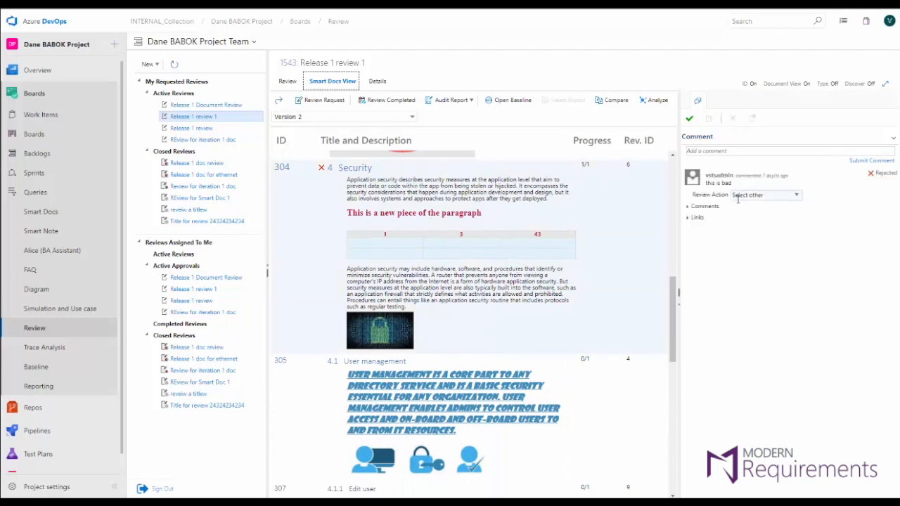
click(449, 99)
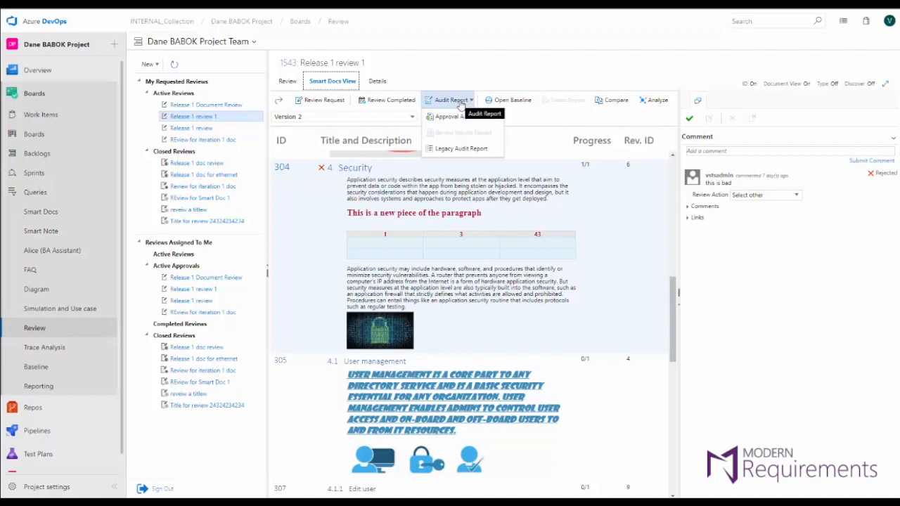
click(478, 72)
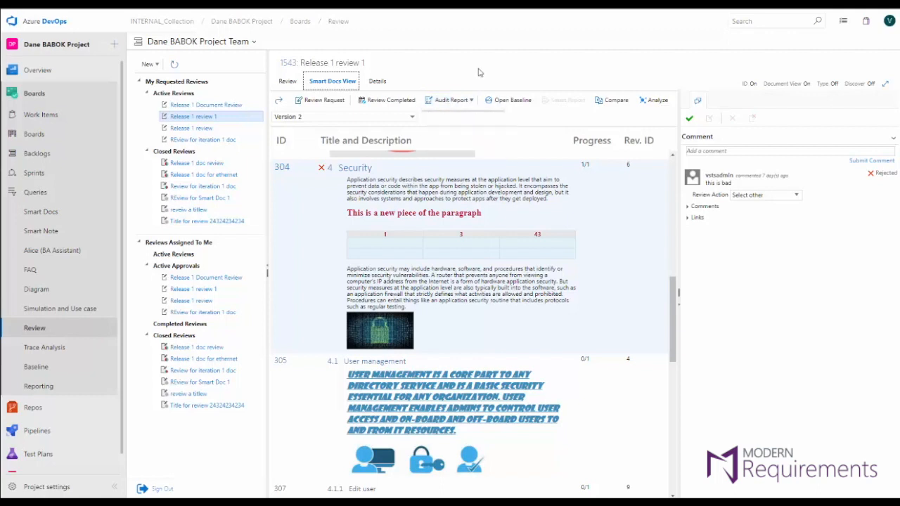
mouse_move(443, 88)
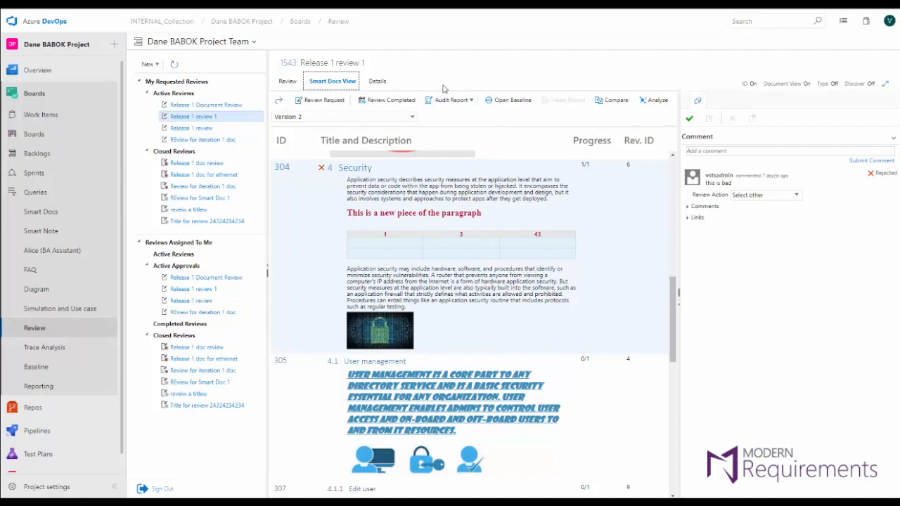
Open the Audit Report options, then go to Baseline listing Release 1 and Release 2
click(450, 99)
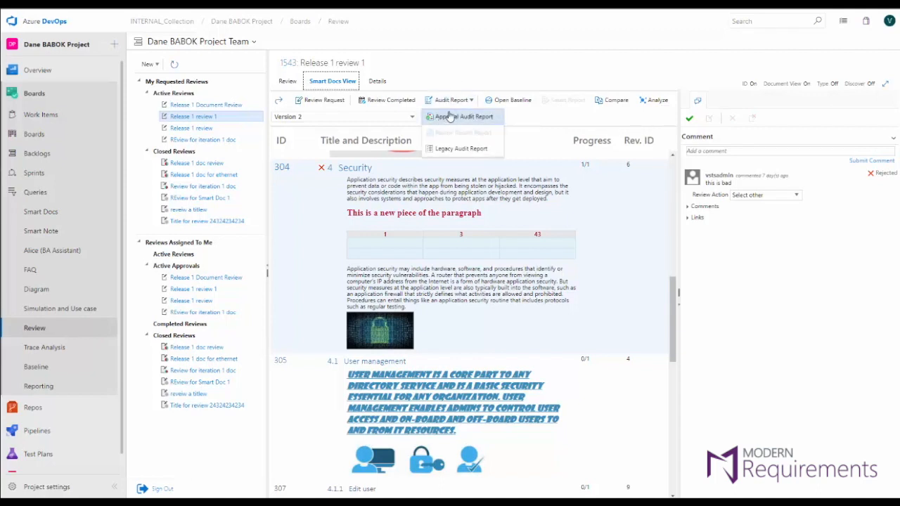
click(36, 367)
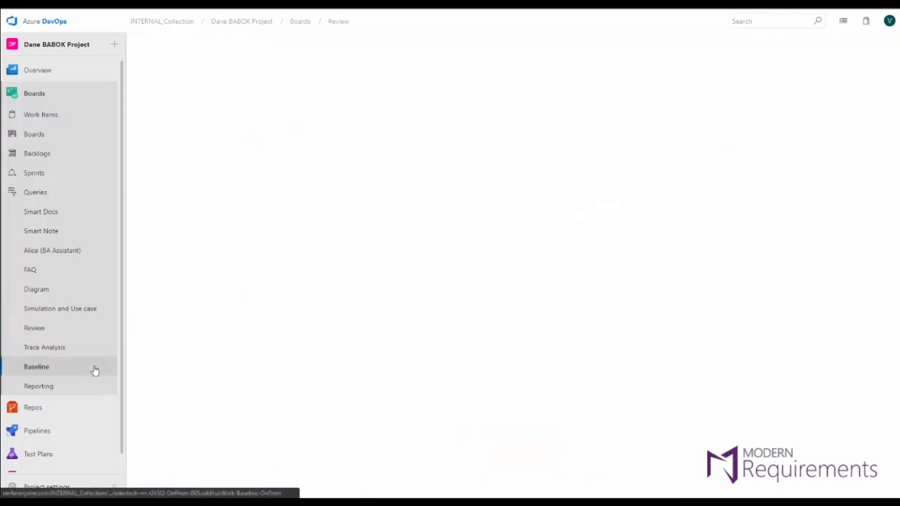
click(36, 367)
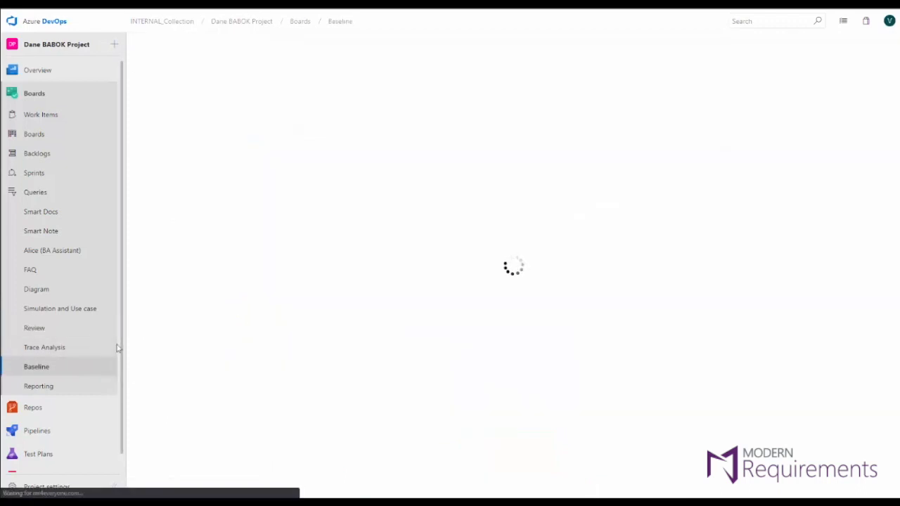
click(36, 367)
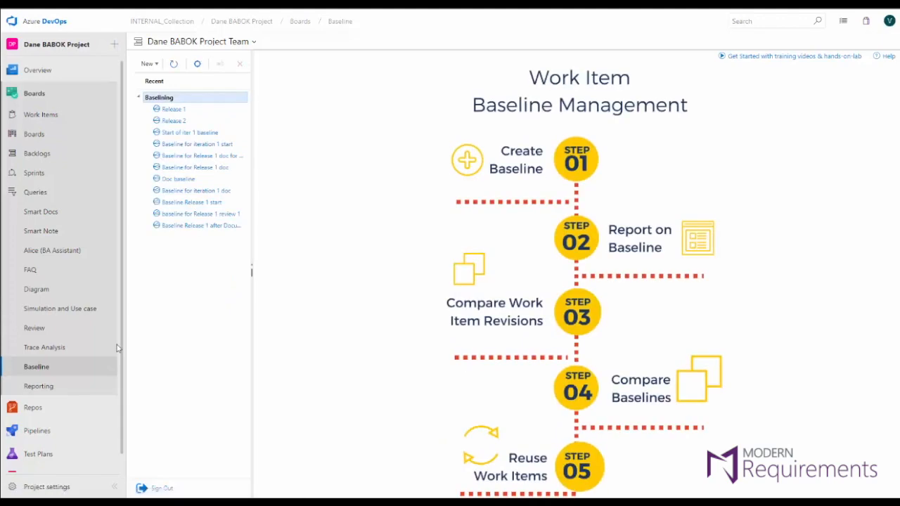
mouse_move(141, 83)
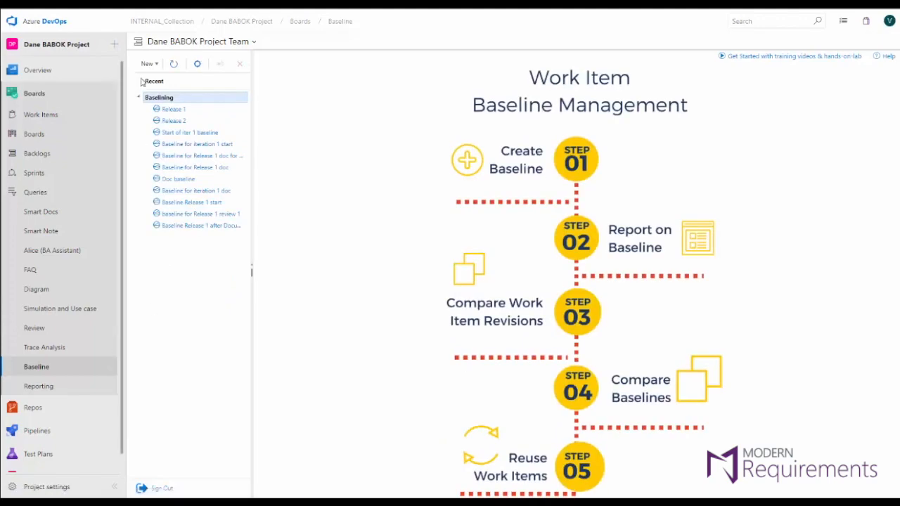
Open the Release 1 baseline and cancel the Copy work items dialog without copying
click(173, 120)
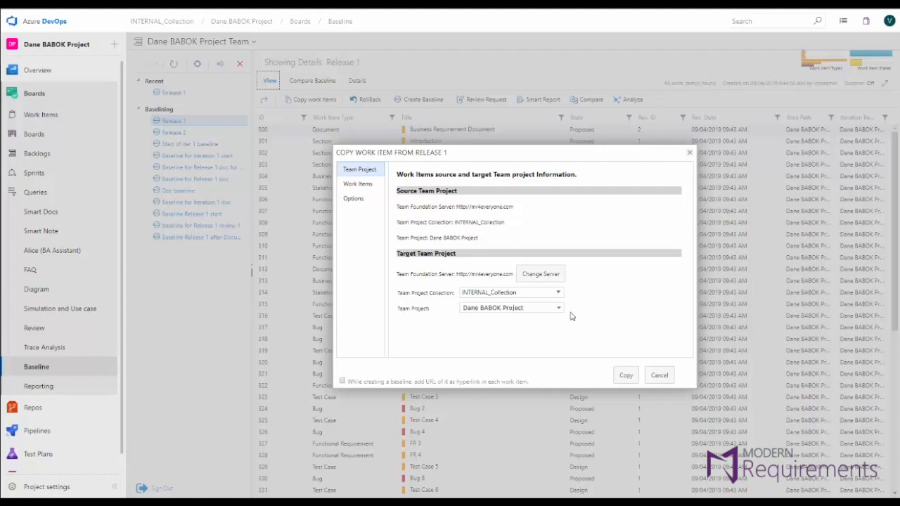
mouse_move(595, 323)
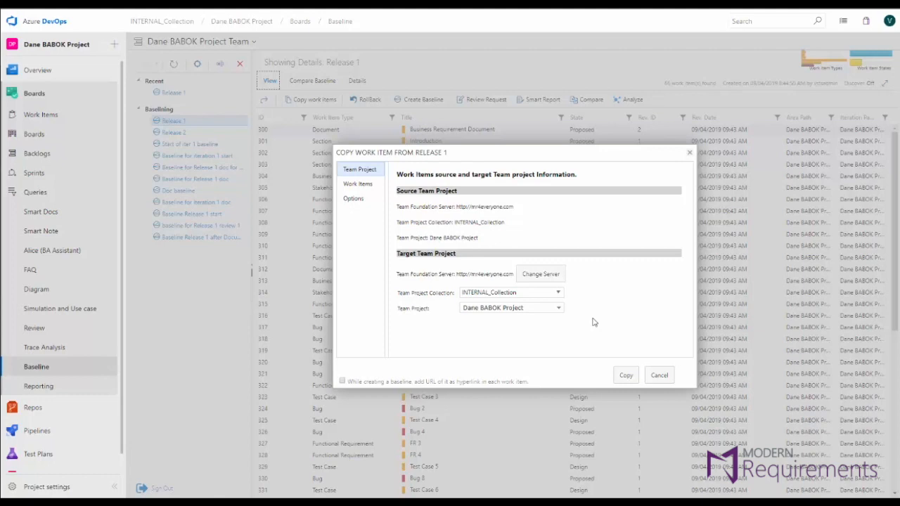
mouse_move(651, 363)
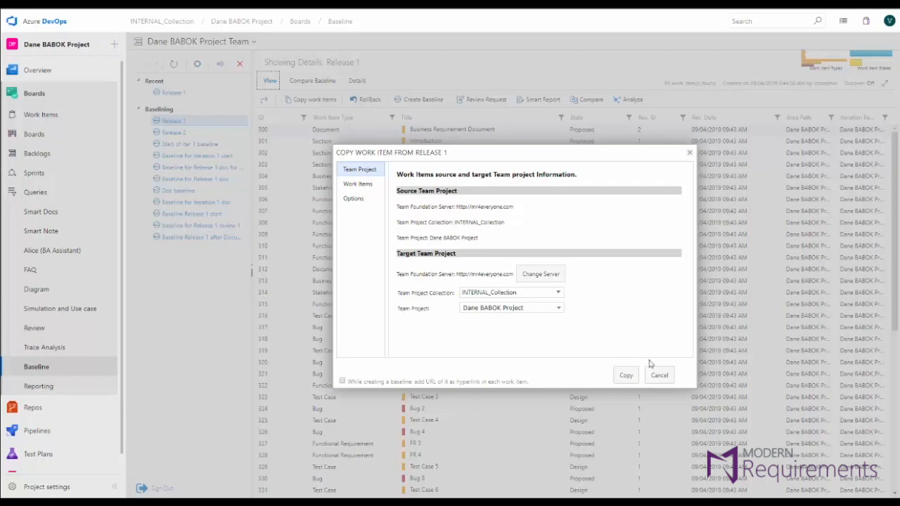
click(659, 375)
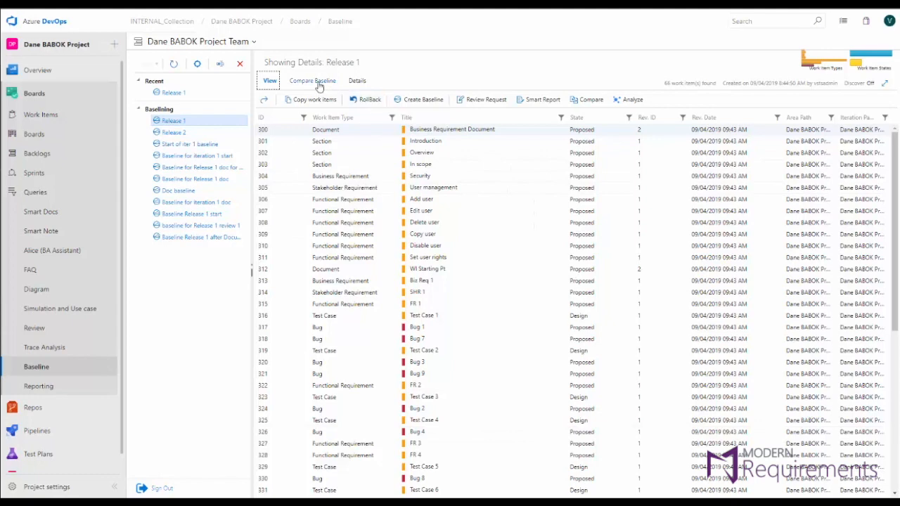
Open the Release 2 baseline, compare it with Release 1, and check Comp. Status
click(313, 81)
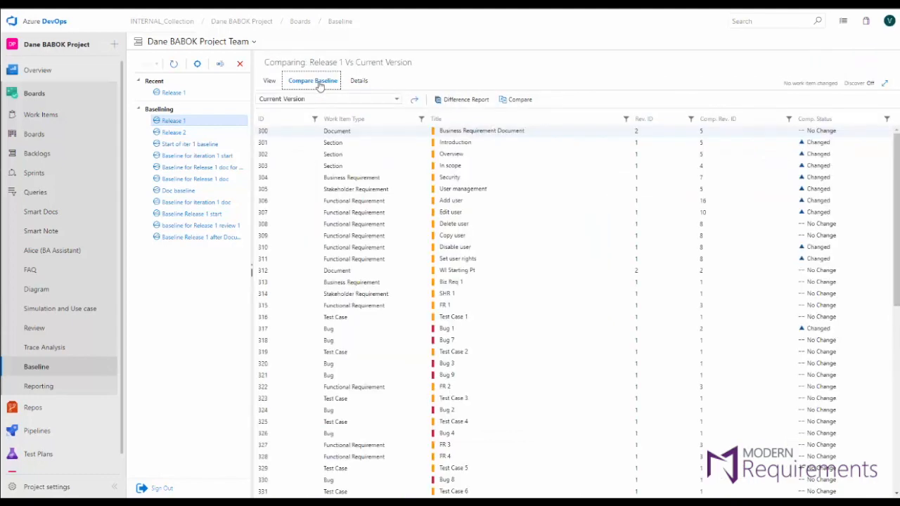
mouse_move(289, 152)
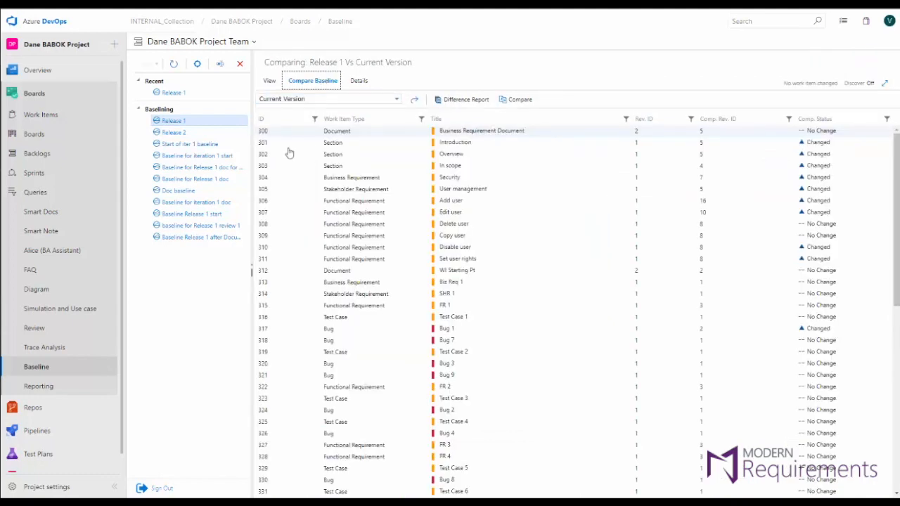
click(173, 132)
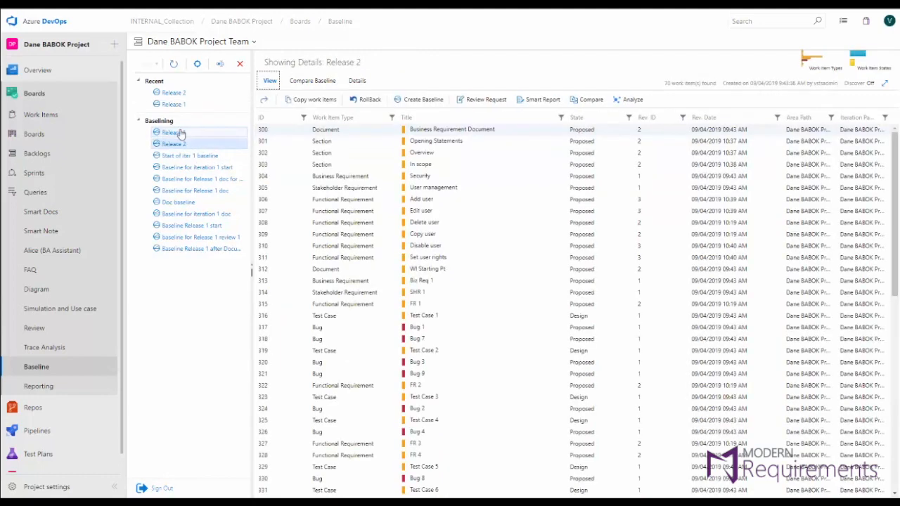
click(312, 80)
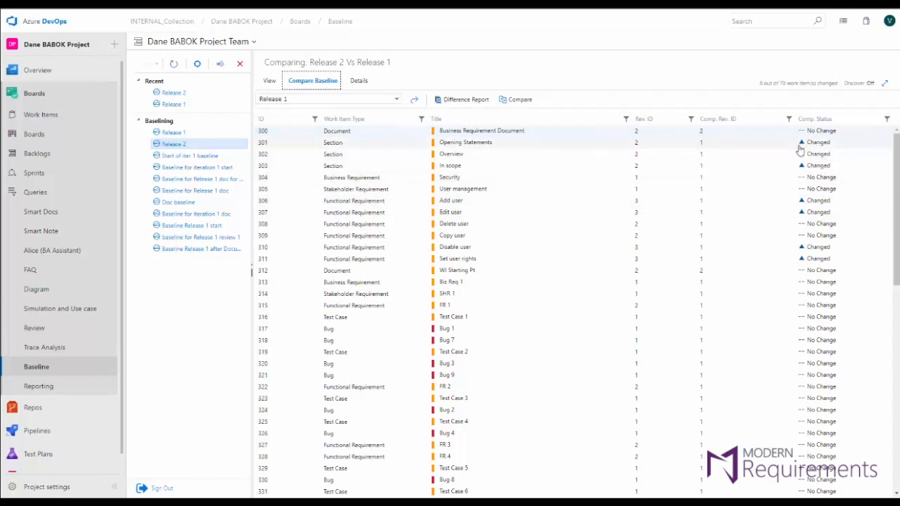
scroll(down, 3)
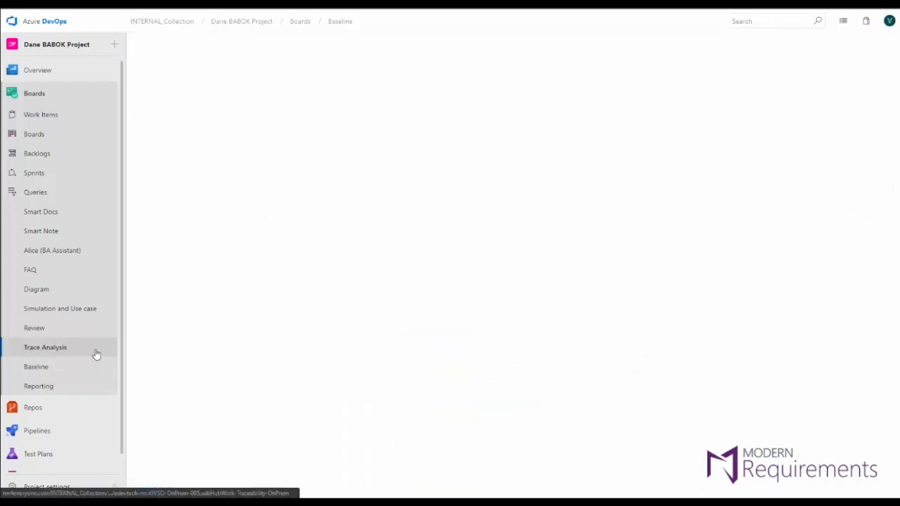
Open Trace Analysis and expand the Traceability folder listing Quality ITM and Horizontal
click(45, 347)
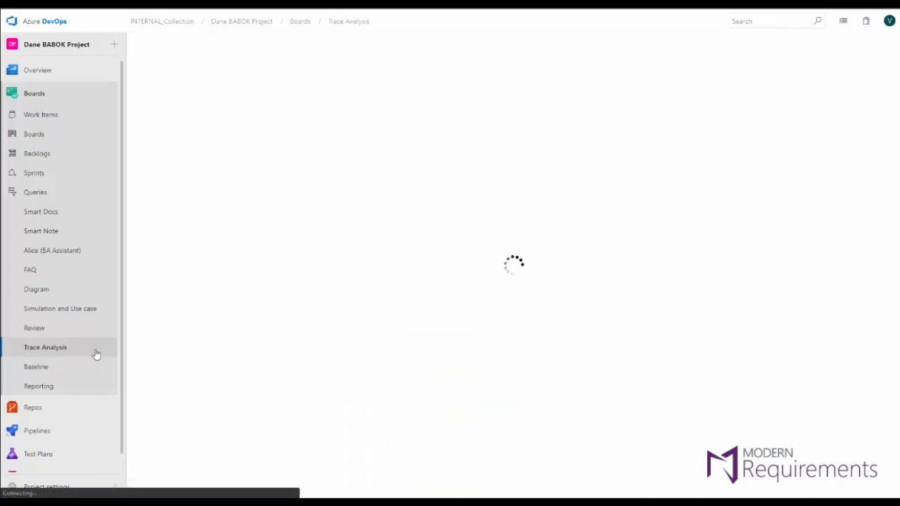
click(45, 347)
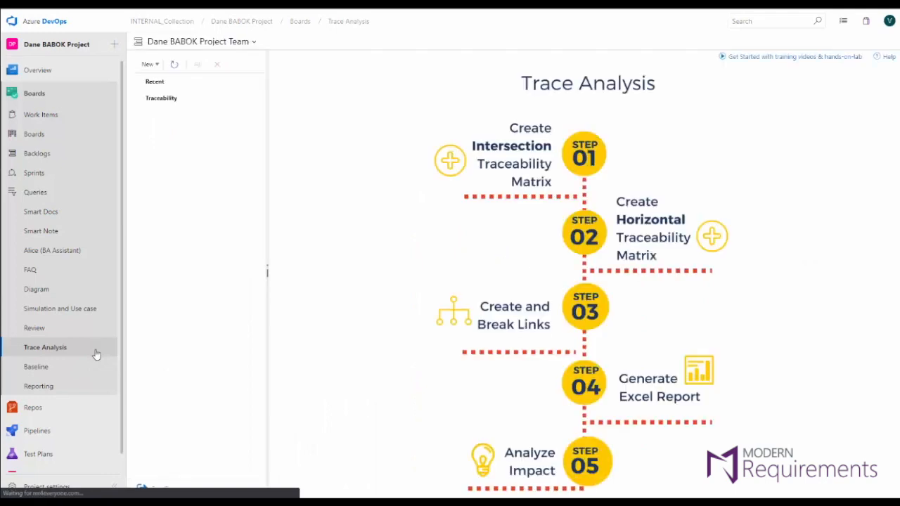
click(161, 97)
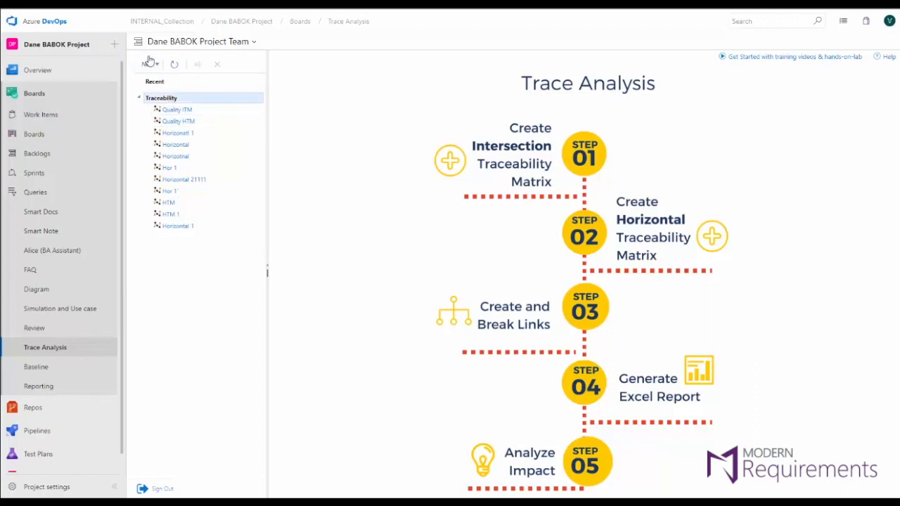
Create a new traceability matrix named 'Trace Matrix'
click(149, 64)
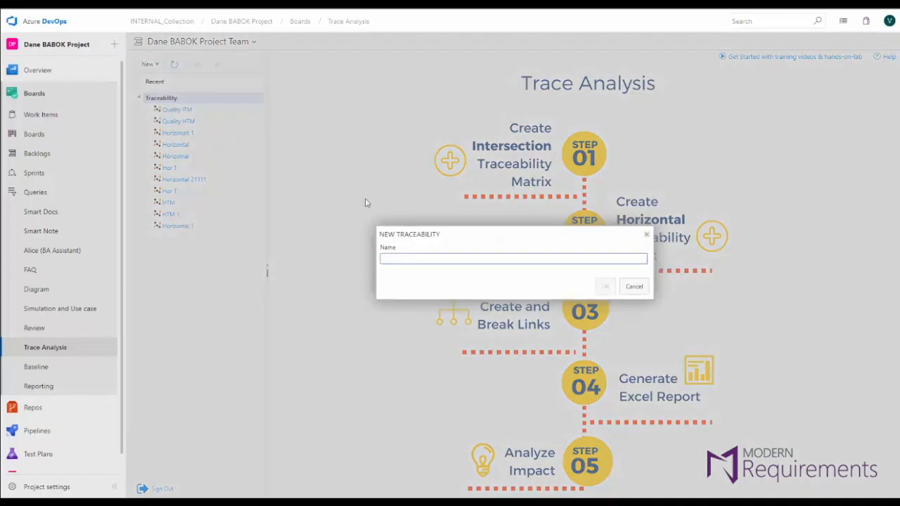
text(Trace Matr)
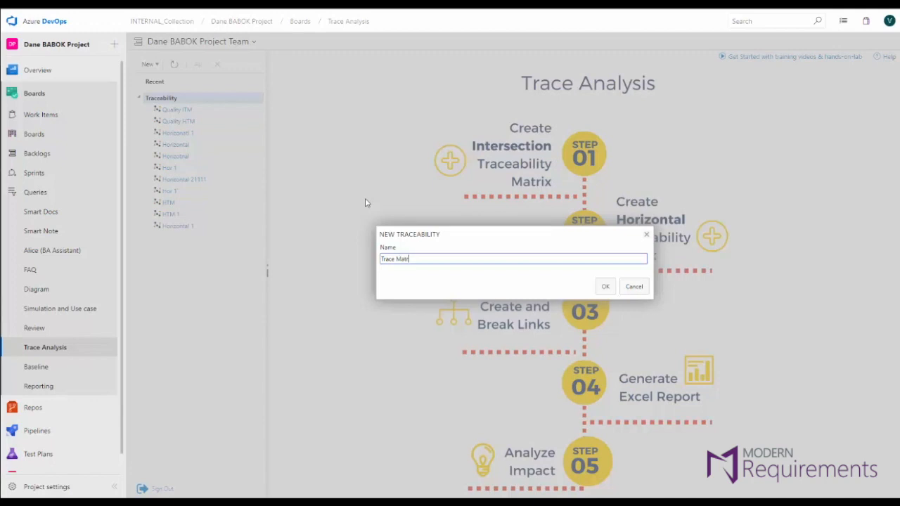
click(605, 286)
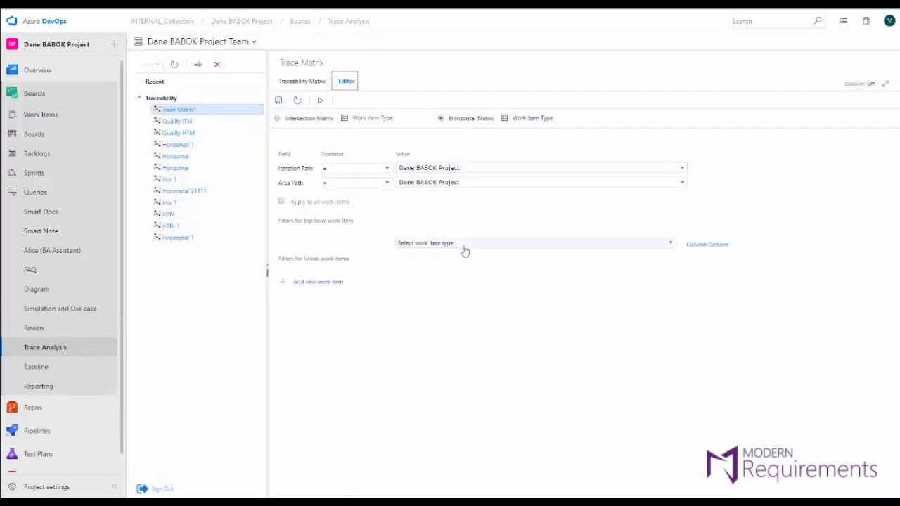
Set Business Requirement as top level, add Test Case and Bug levels, and run the matrix
click(533, 243)
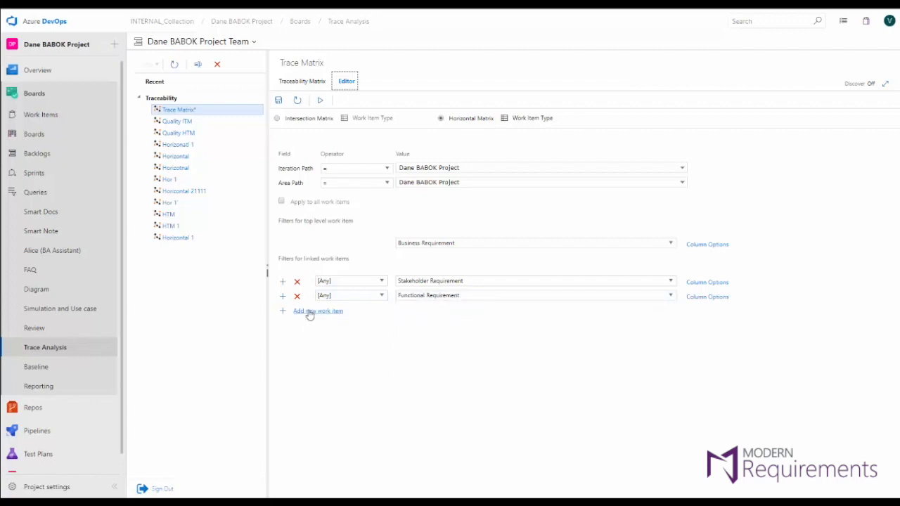
click(318, 311)
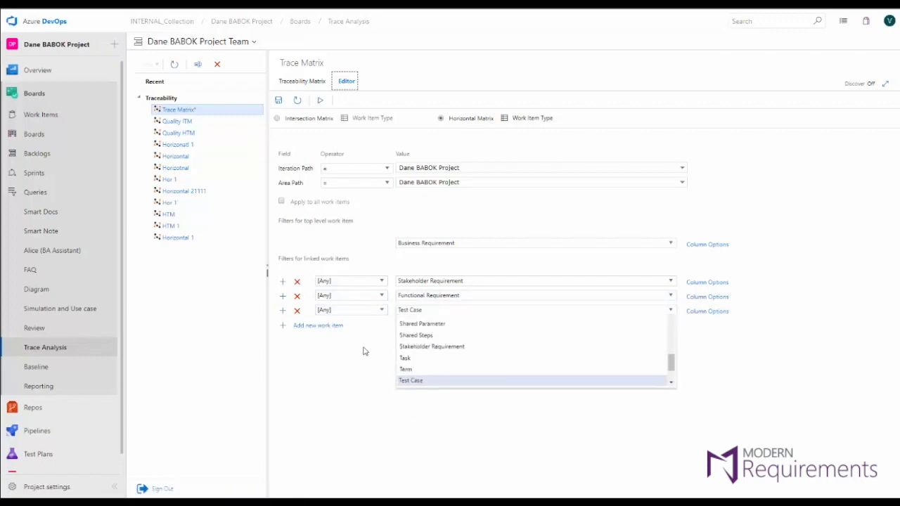
click(318, 325)
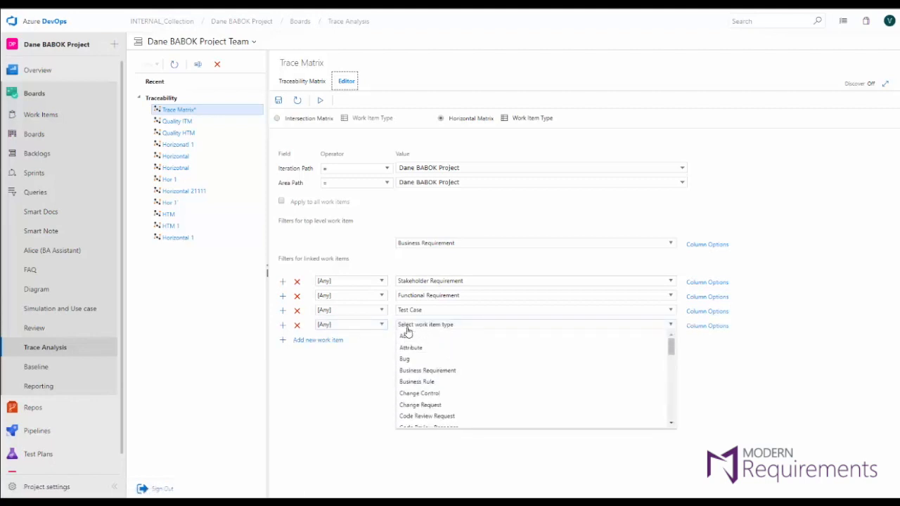
click(404, 359)
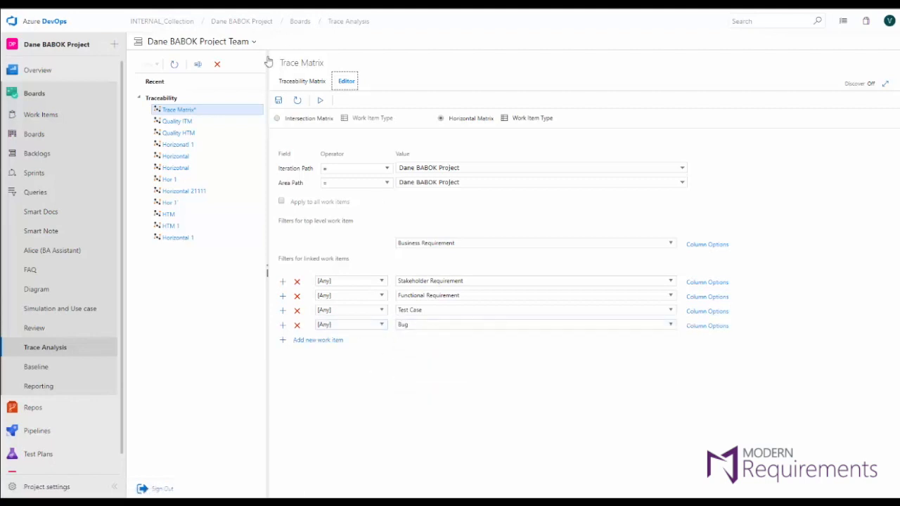
click(302, 81)
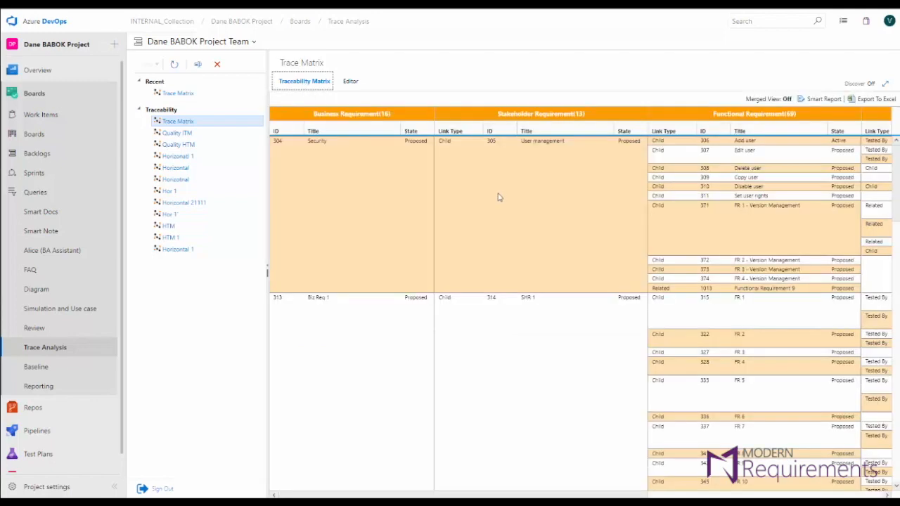
mouse_move(600, 199)
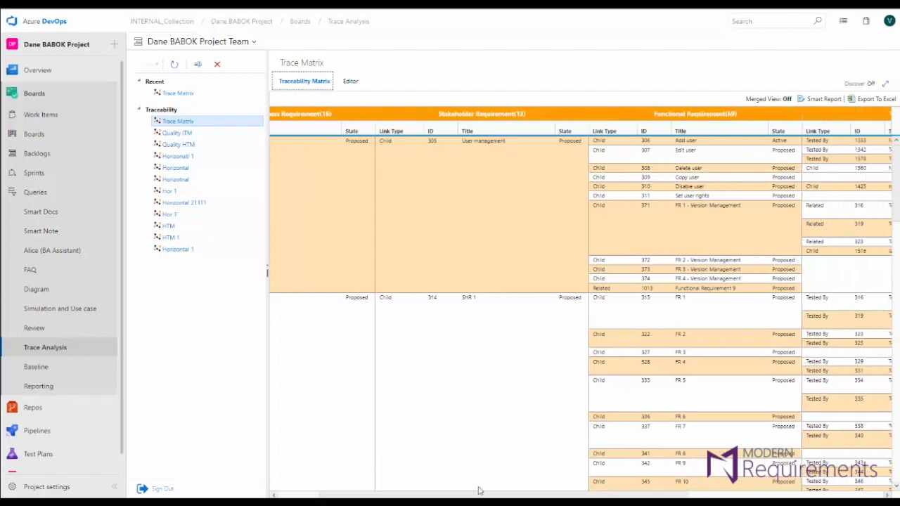
Scroll Trace Matrix right to the Test Case and Bug columns, then open Quality ITM
scroll(right, 3)
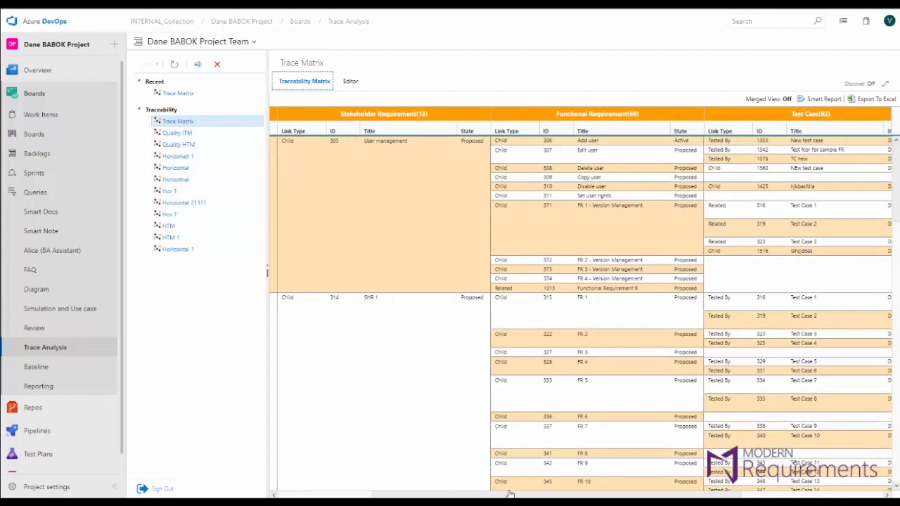
scroll(right, 3)
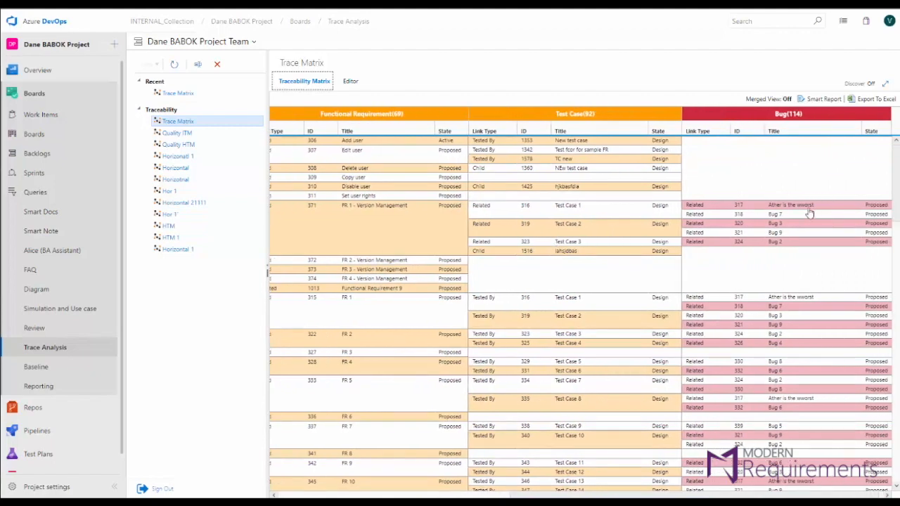
mouse_move(398, 78)
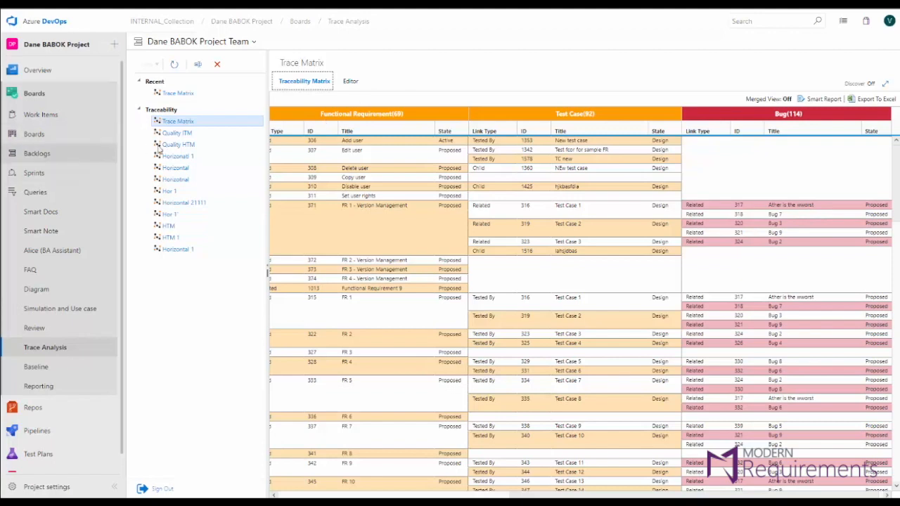
click(177, 145)
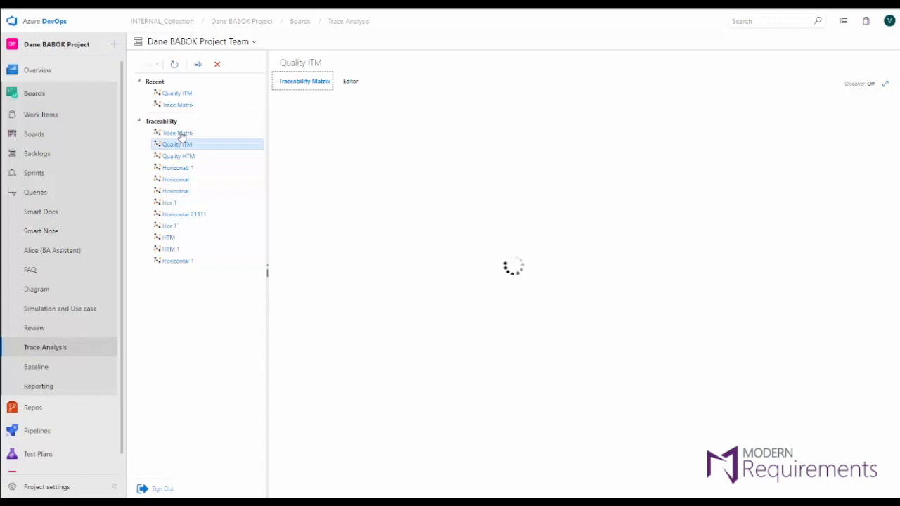
Add Related links from FR 2 - Version Management to the Test Case cells in the intersection grid
click(178, 144)
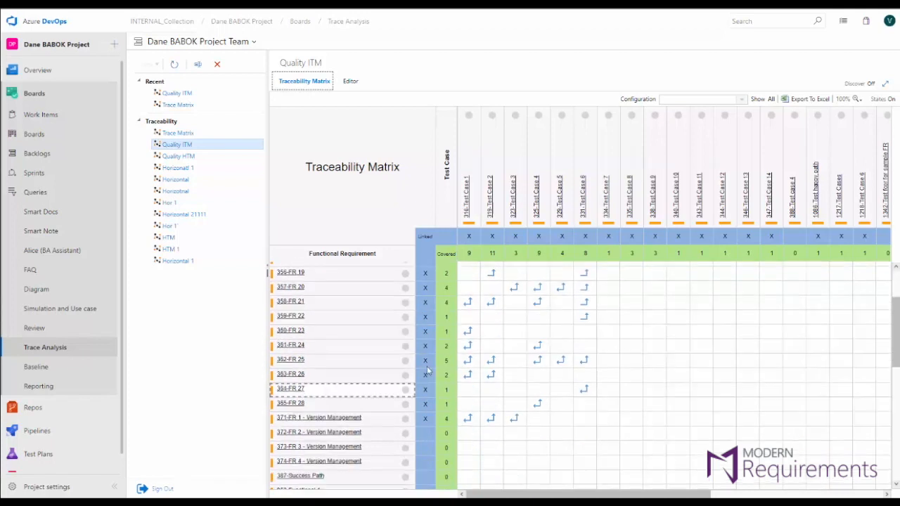
scroll(down, 3)
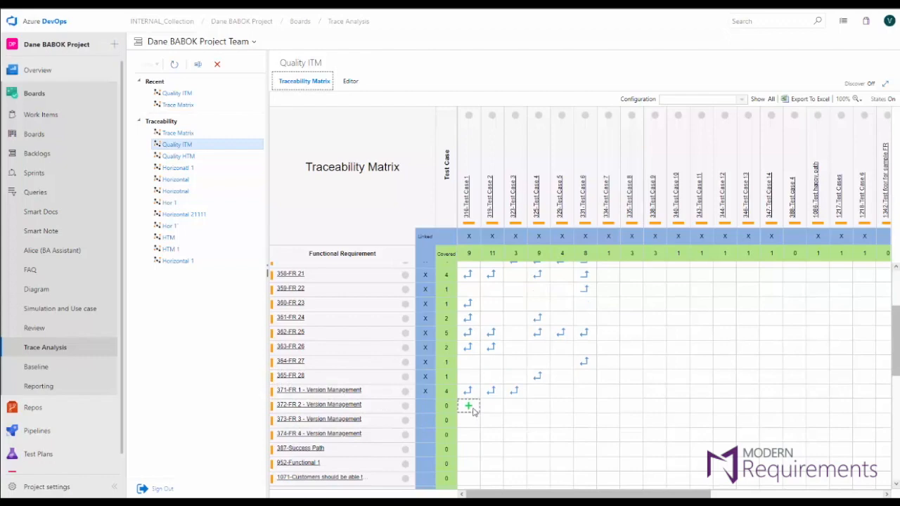
click(469, 406)
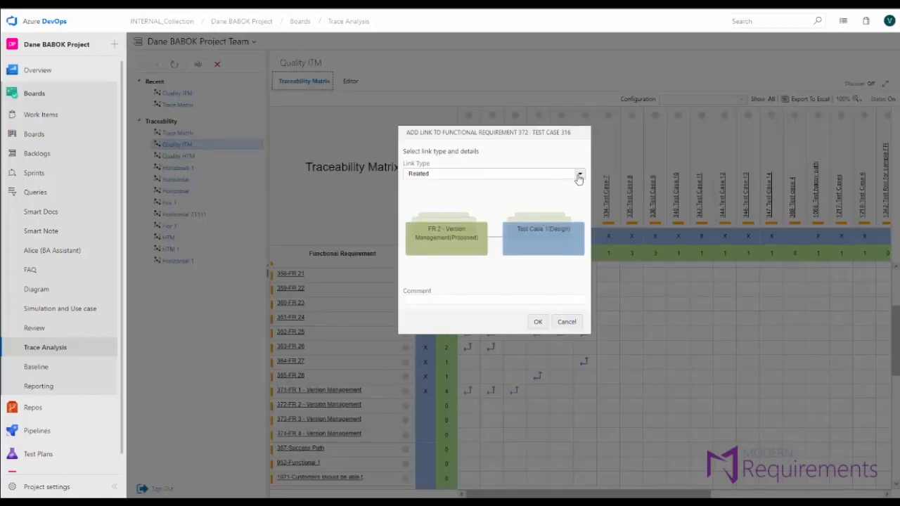
click(579, 173)
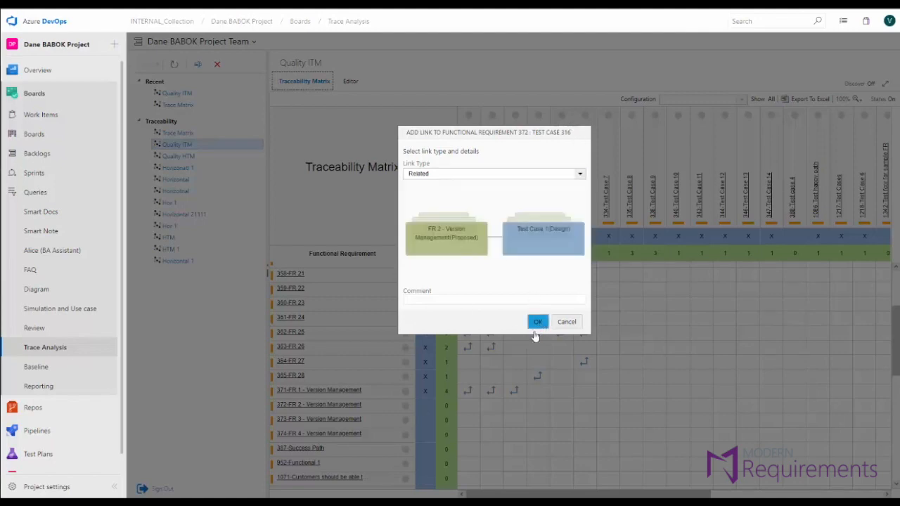
click(538, 322)
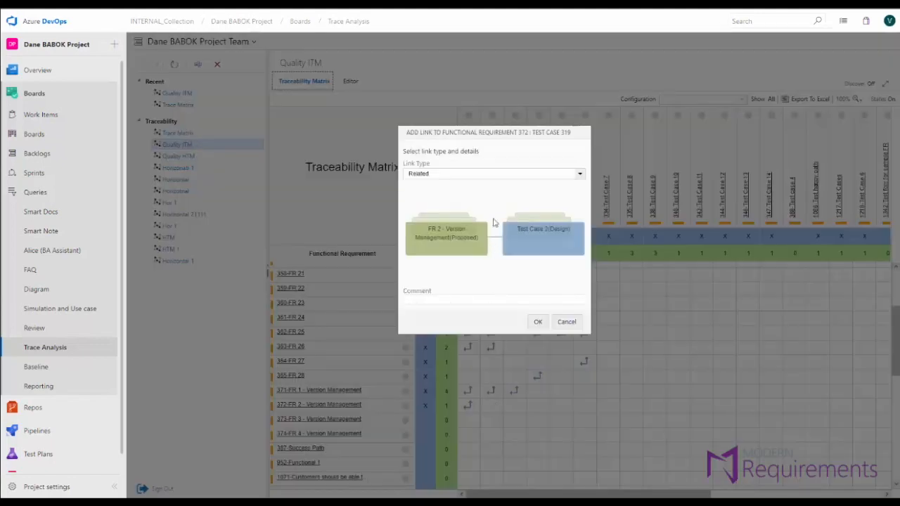
click(538, 321)
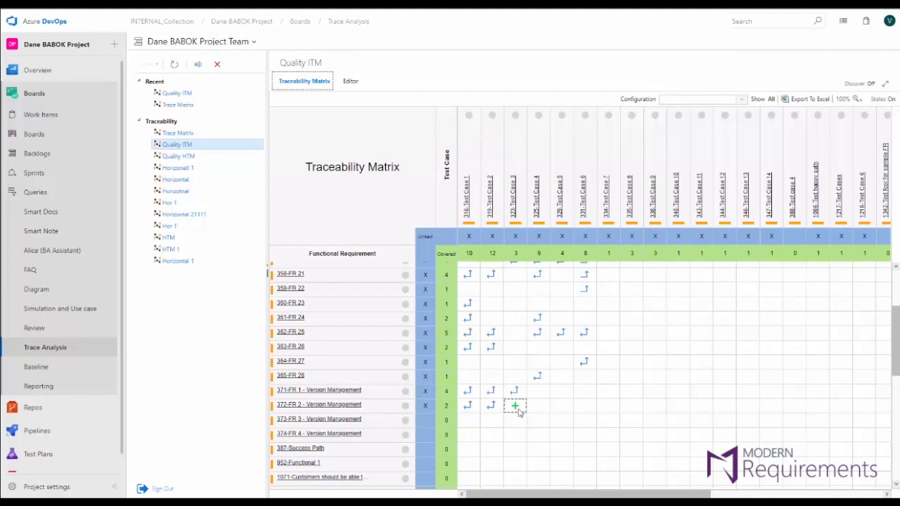
click(515, 406)
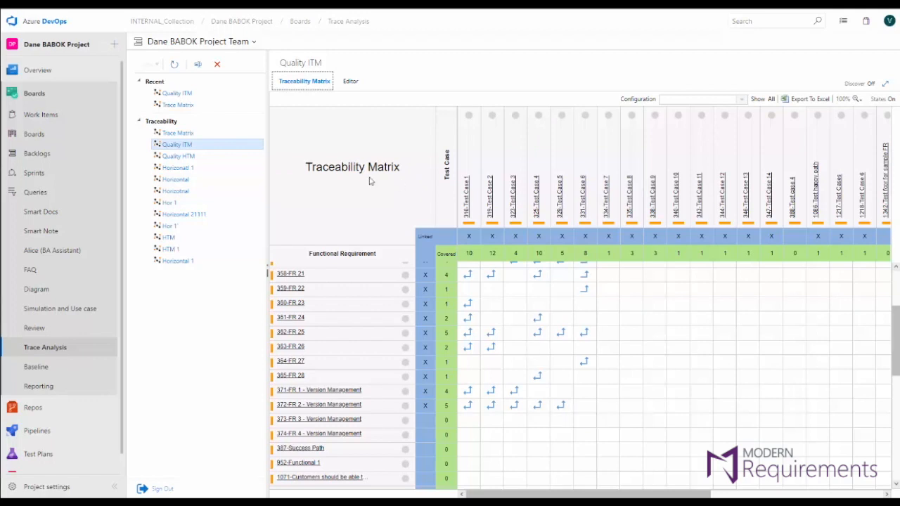
mouse_move(34, 134)
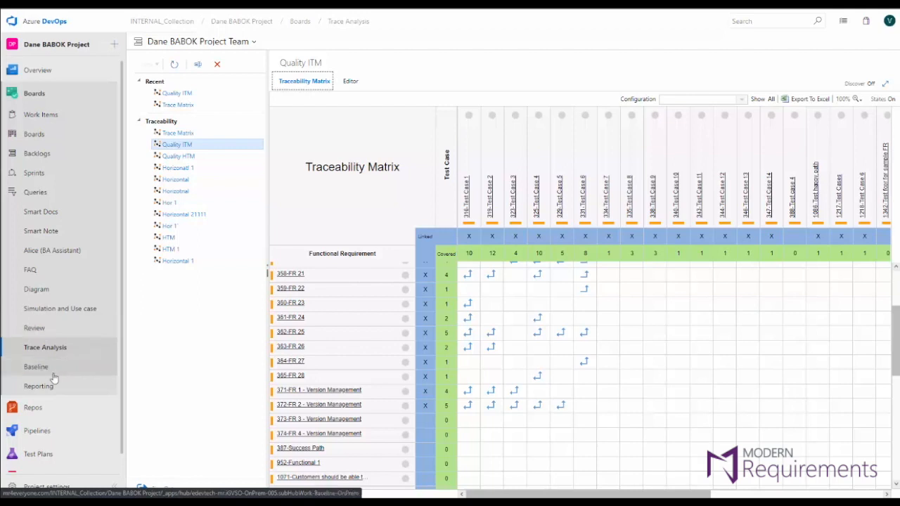
mouse_move(74, 371)
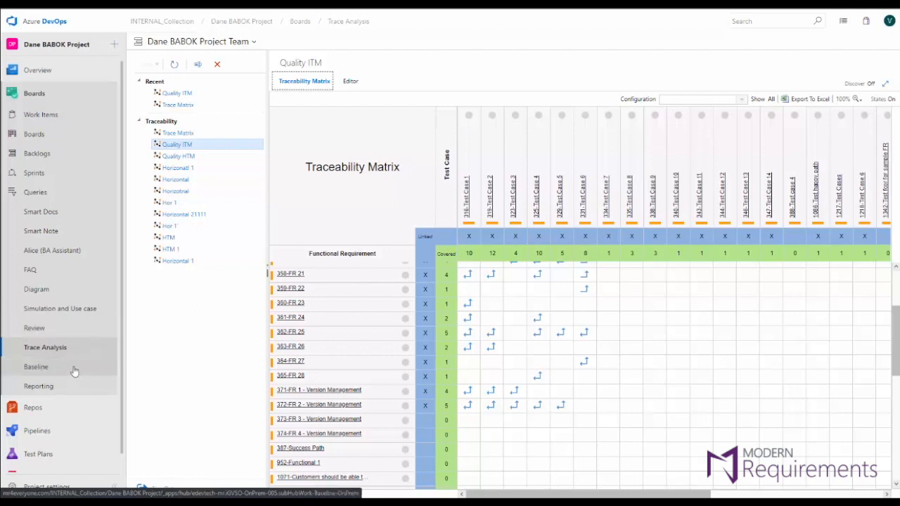